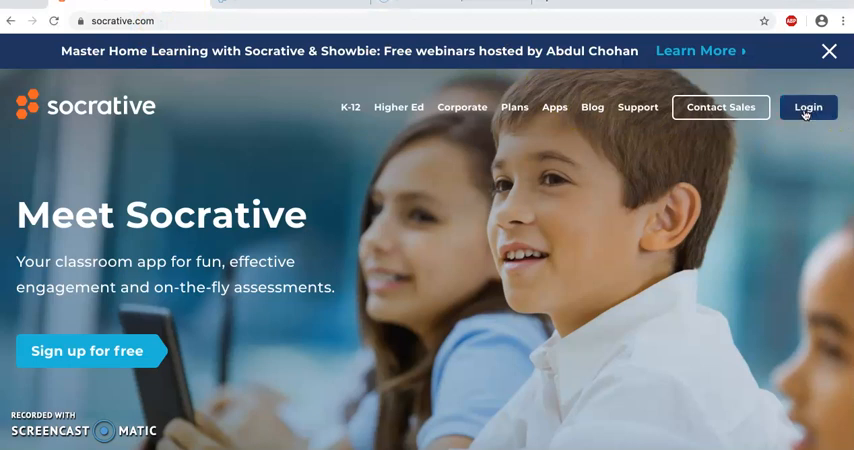
Step: Sign in through the Teacher Login to reach the teacher Launch dashboard
click(808, 108)
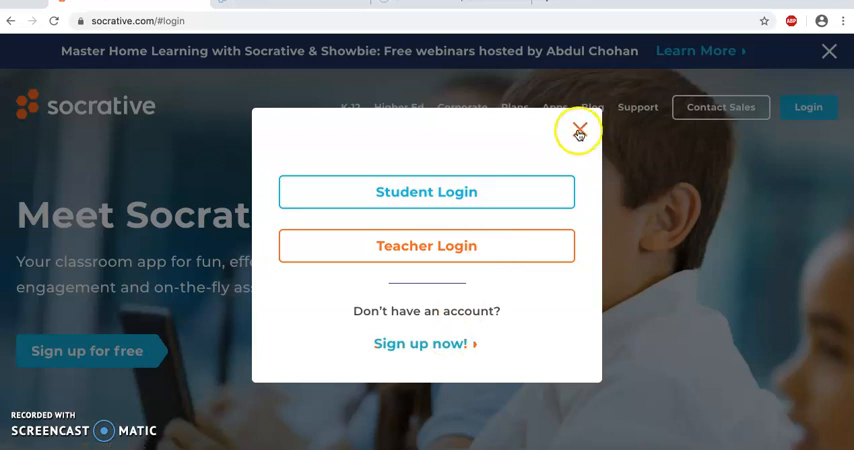
click(578, 130)
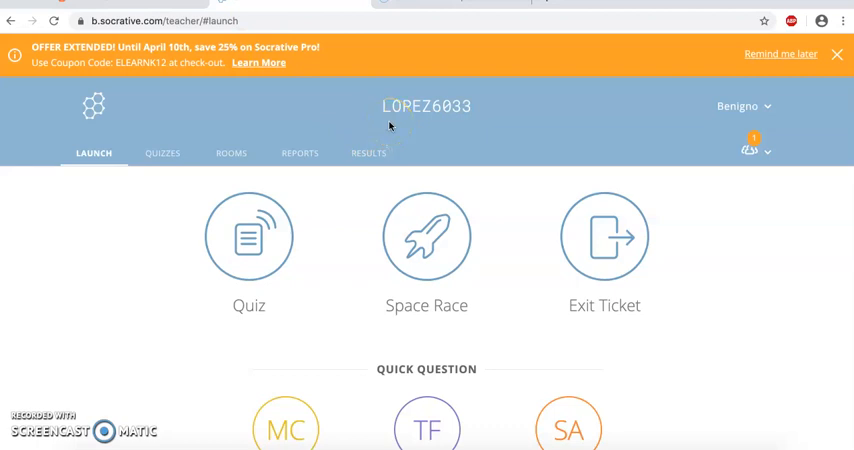
mouse_move(484, 88)
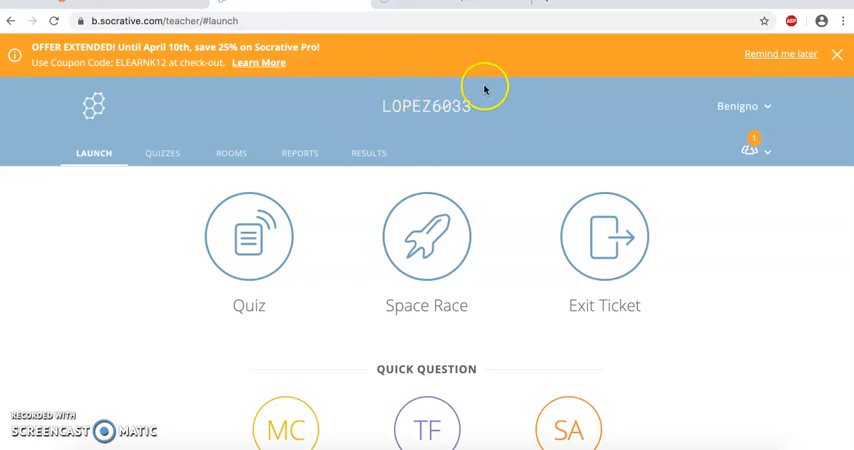
mouse_move(476, 100)
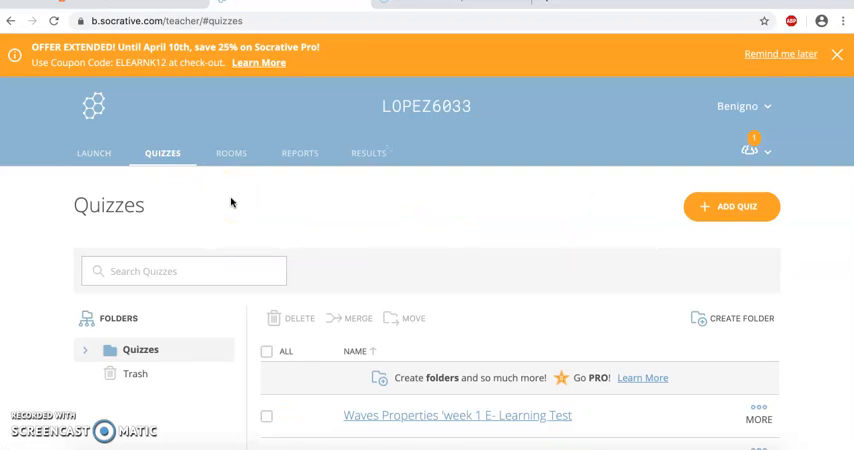
Step: Start a new quiz from the Quizzes page with + Add Quiz
scroll(down, 3)
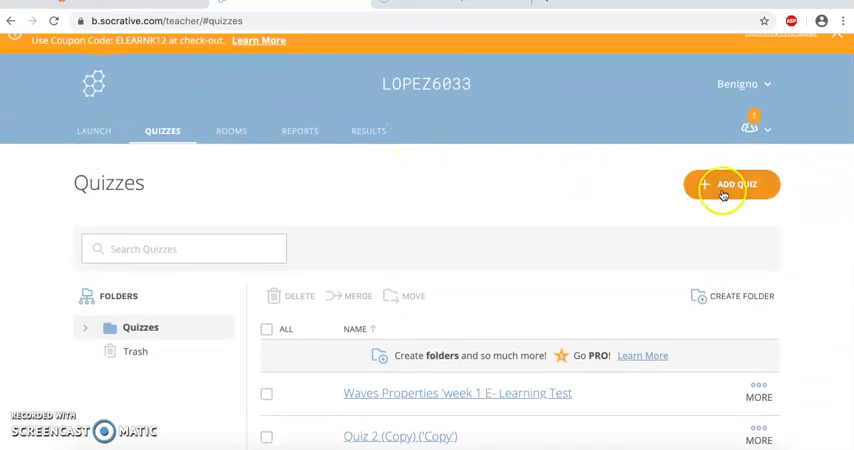
click(732, 184)
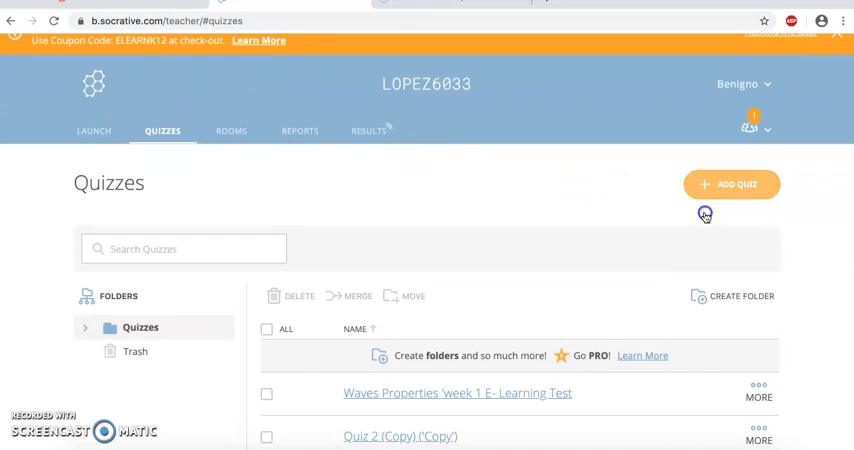
Step: Replace the default 'Untitled Quiz' title with 'Quiz 3'
click(732, 184)
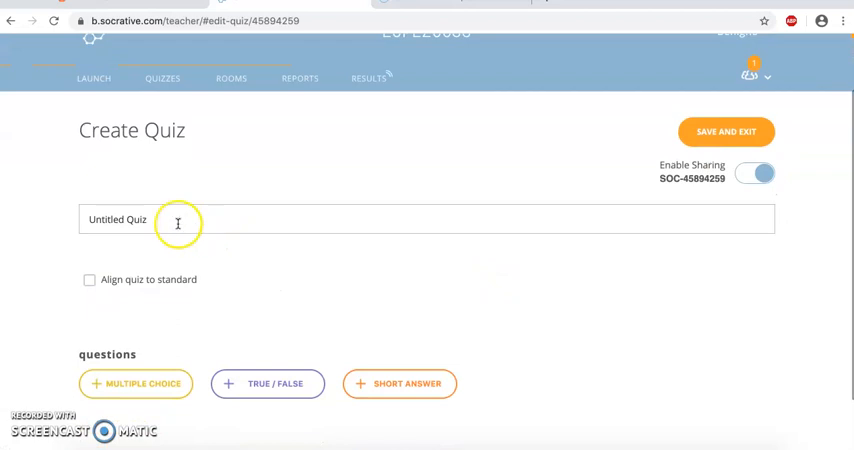
key(Backspace)
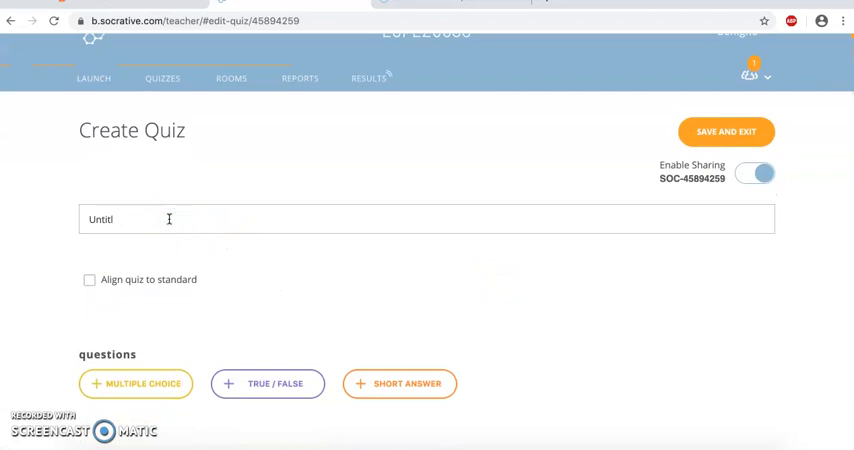
text(Q)
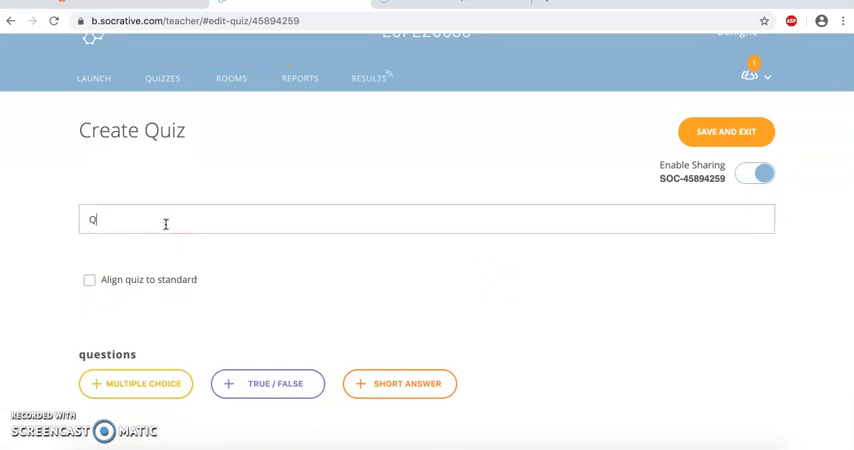
text(uiz 3)
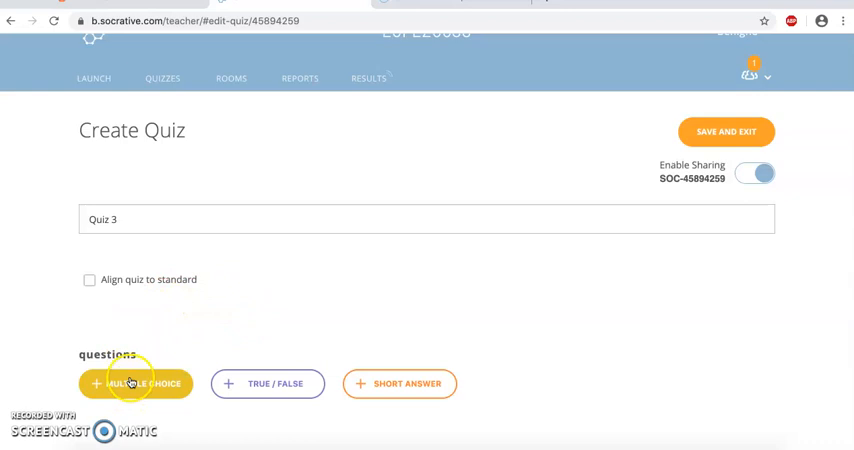
mouse_move(384, 348)
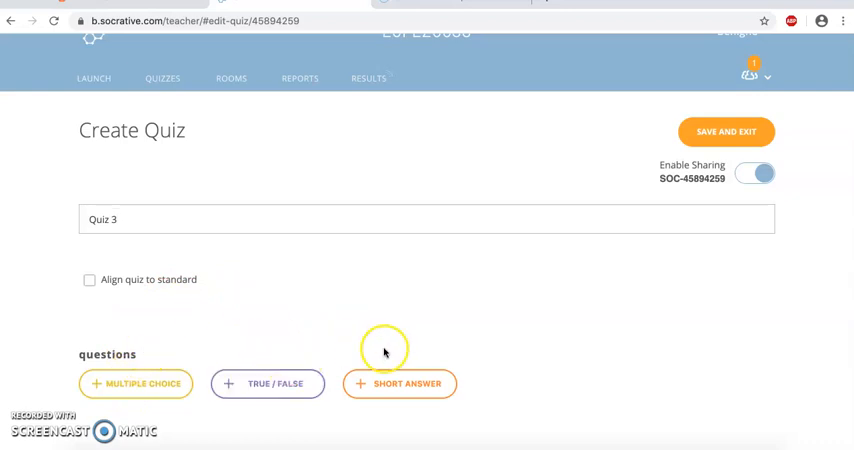
scroll(down, 3)
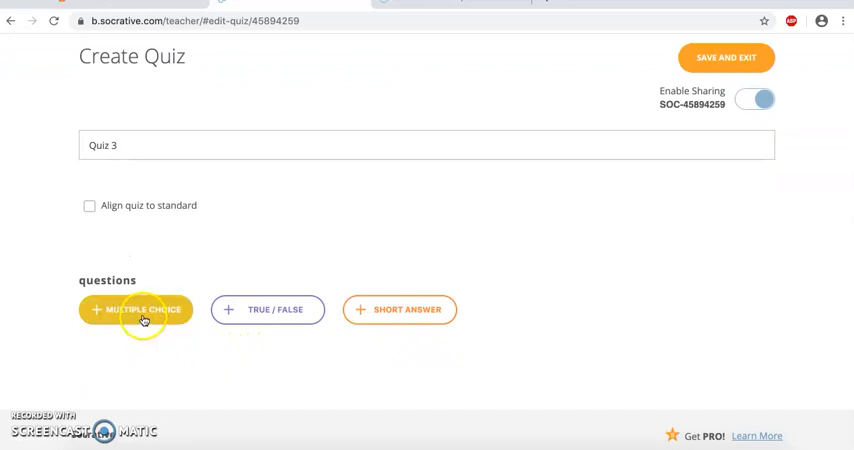
Step: Add a multiple-choice question reading 'What is the color of my dog?'
click(136, 308)
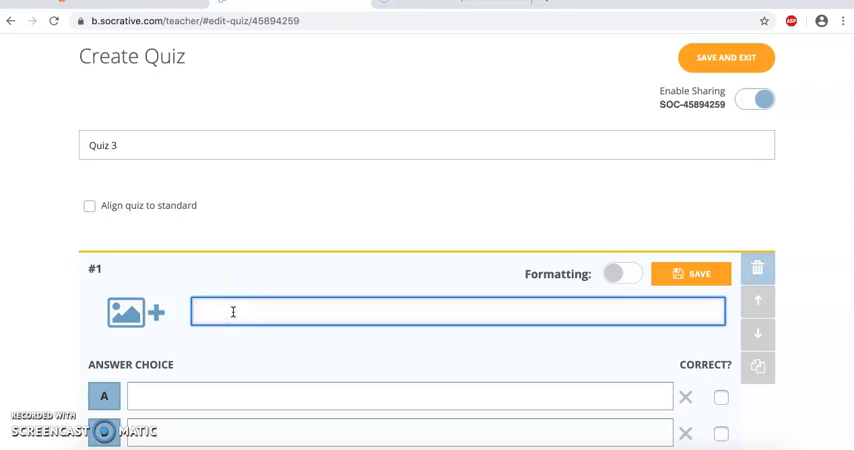
text(What is)
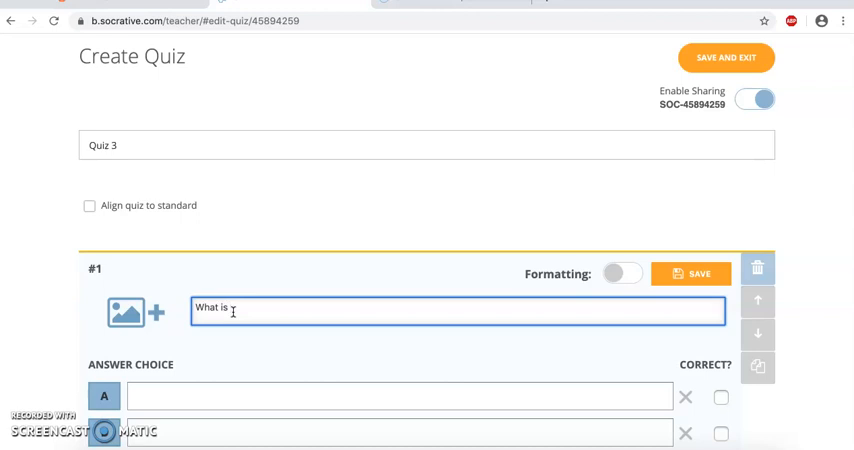
text(the color of my d)
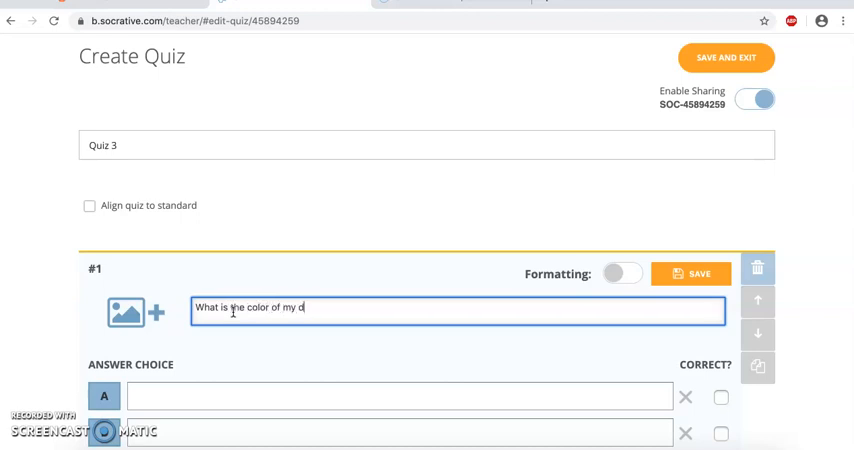
text(og?)
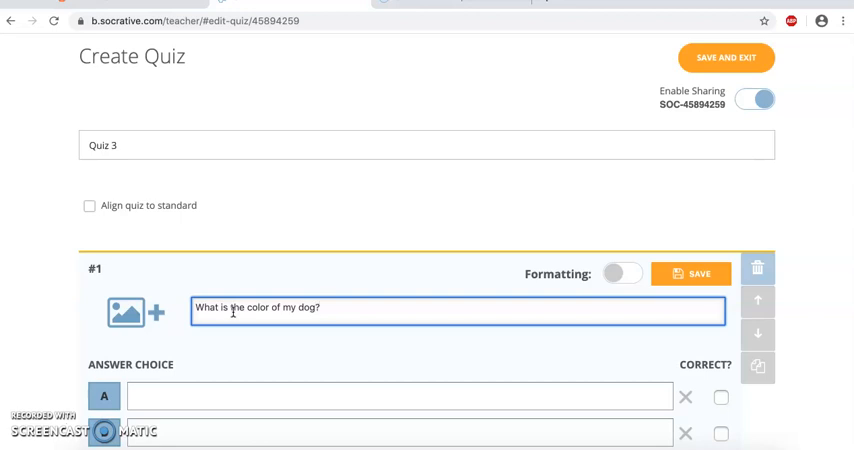
scroll(down, 3)
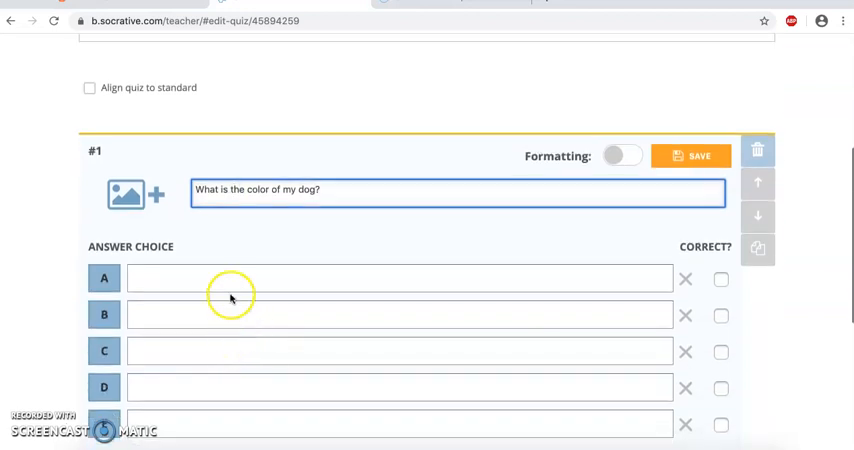
Step: Fill answer choices A–D with blue, black, white and green
text(blue)
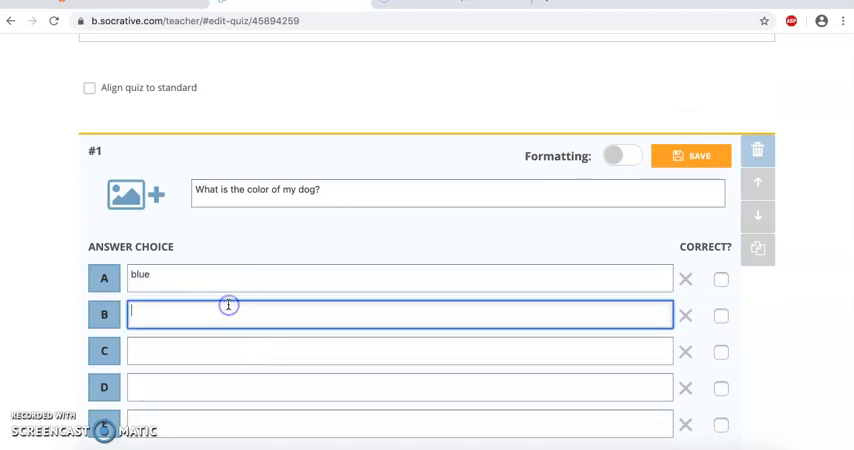
text(black)
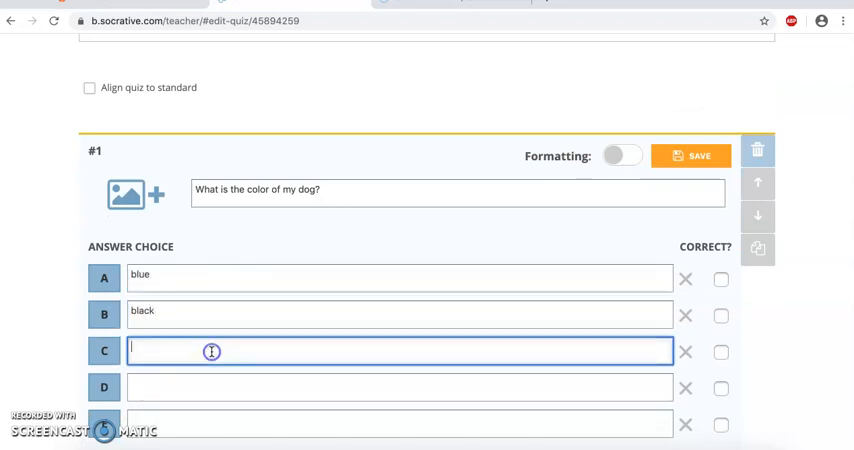
text(white)
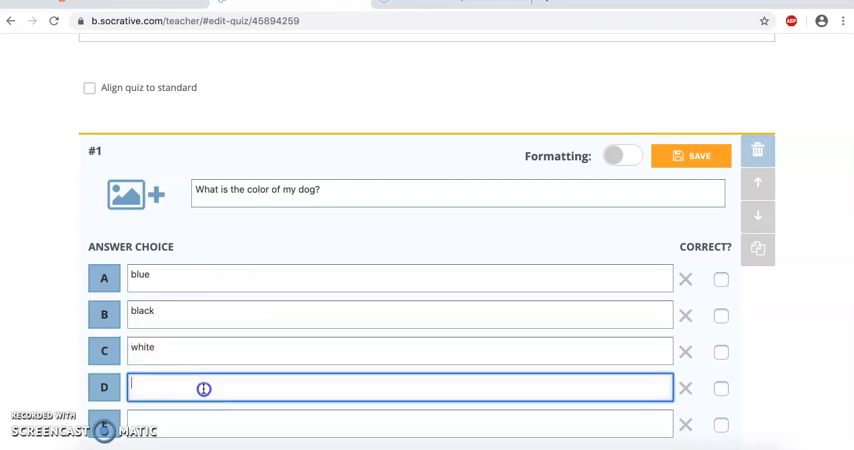
text(greeen)
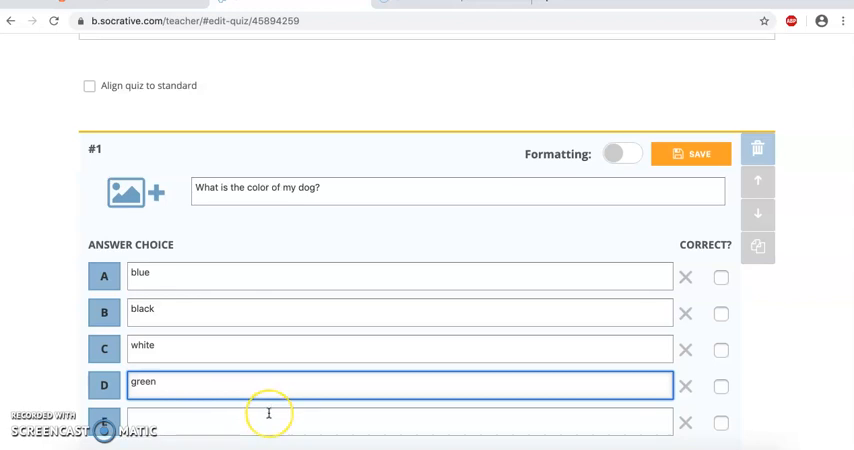
scroll(down, 3)
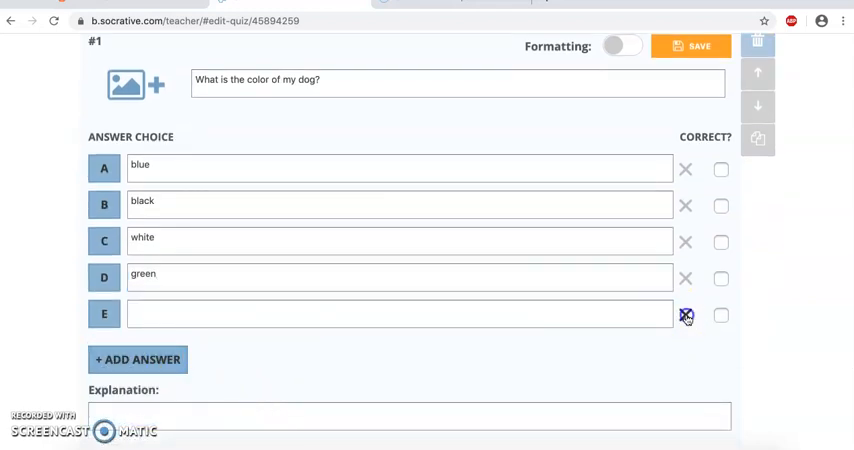
Step: Remove the empty fifth choice and mark black as the correct answer
click(686, 316)
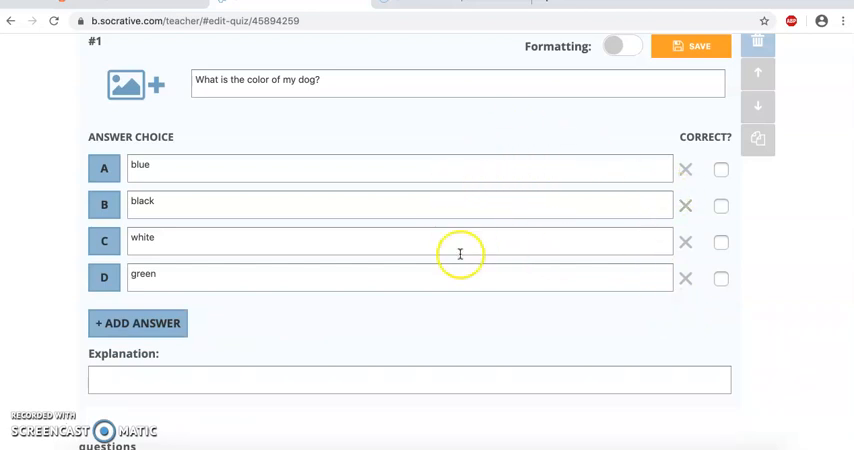
mouse_move(286, 176)
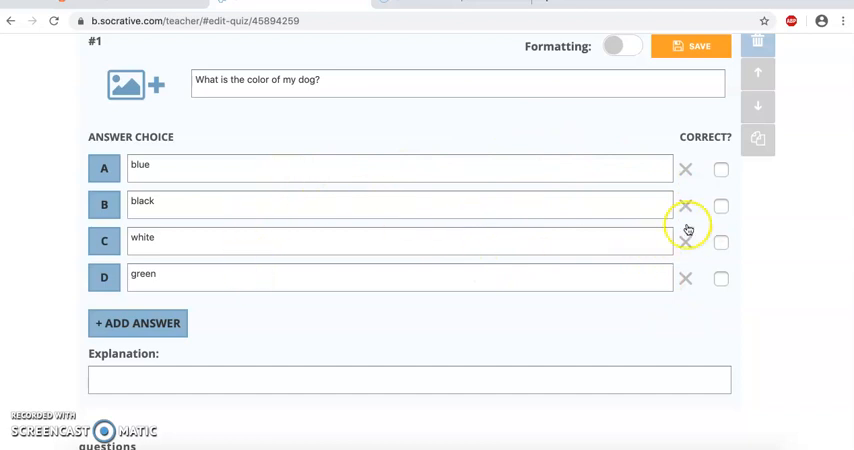
click(720, 204)
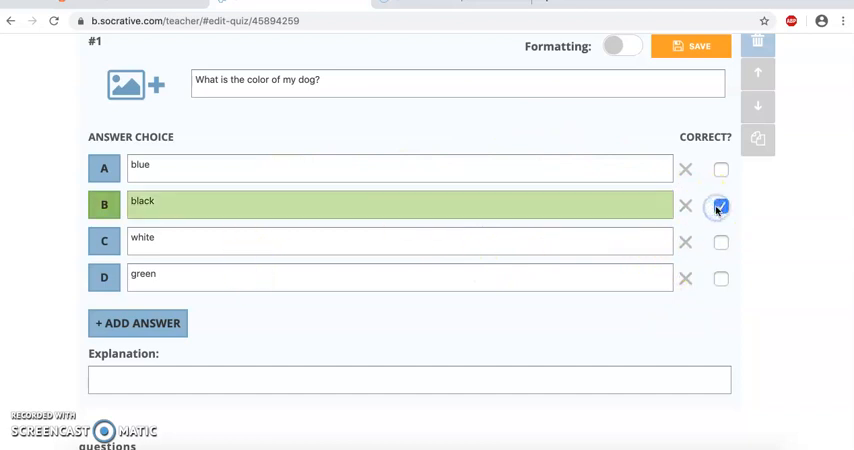
click(720, 206)
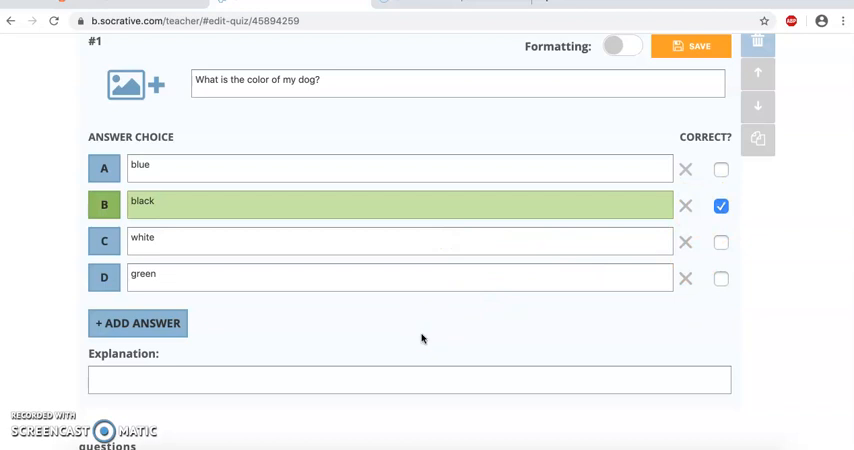
scroll(down, 3)
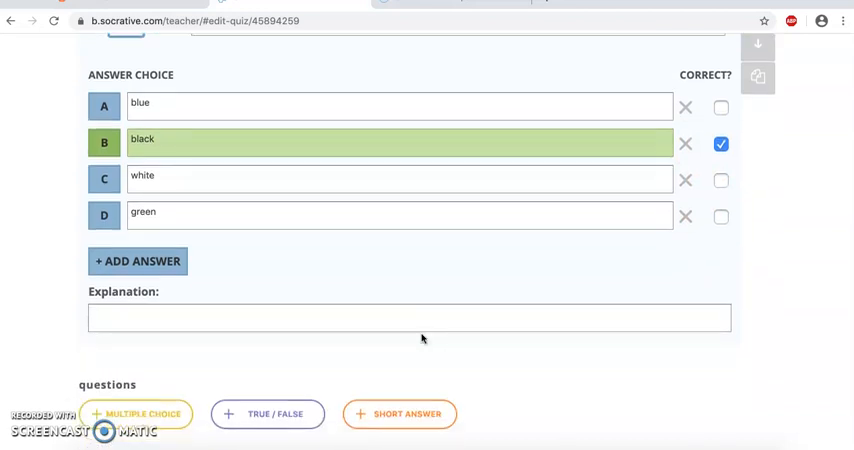
scroll(down, 3)
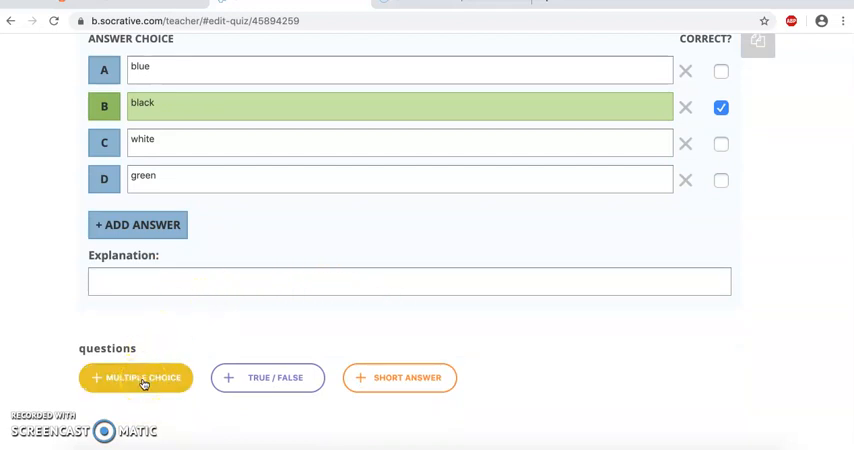
Step: Add a second multiple-choice question, then delete the extra question and confirm
click(136, 376)
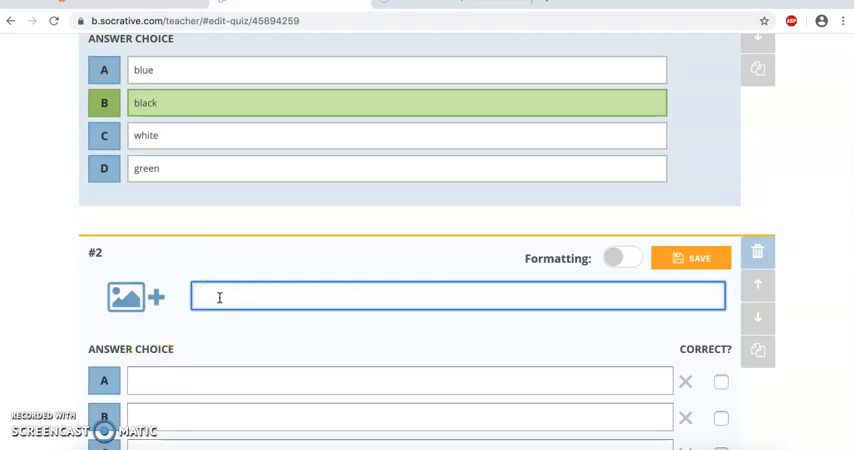
text(bbbbbbbbb)
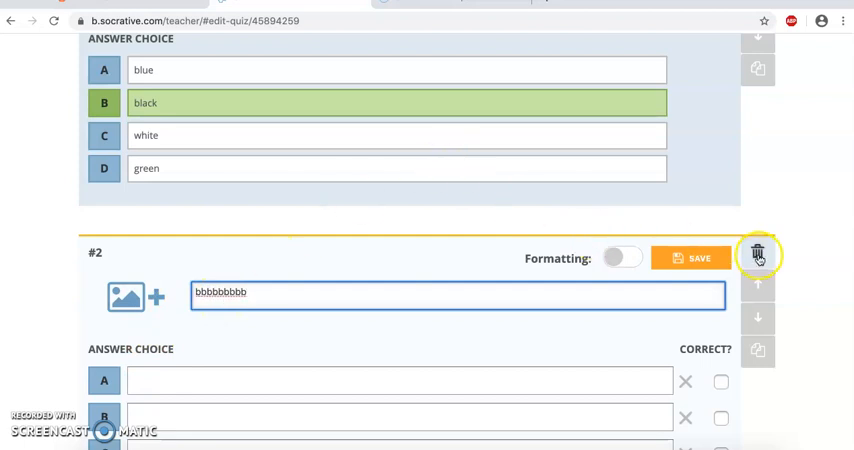
click(758, 256)
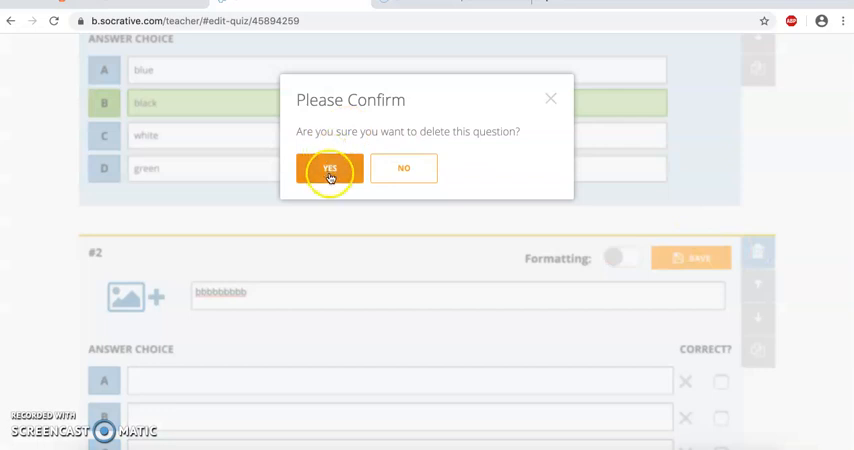
click(330, 168)
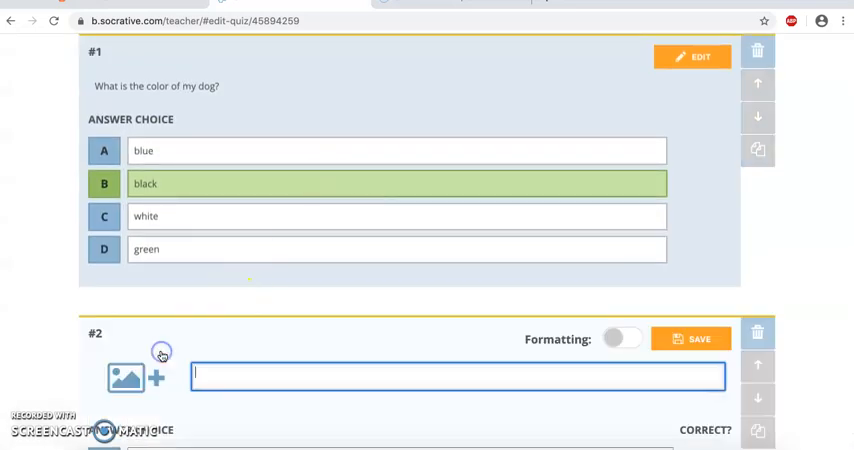
scroll(down, 3)
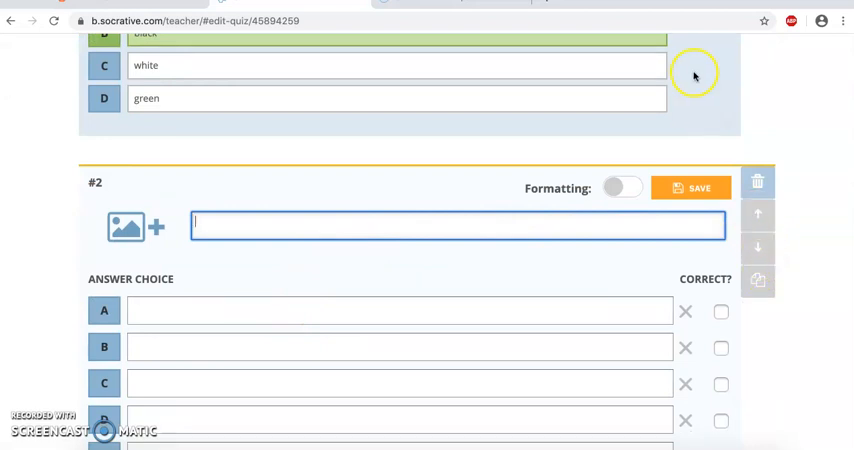
mouse_move(758, 248)
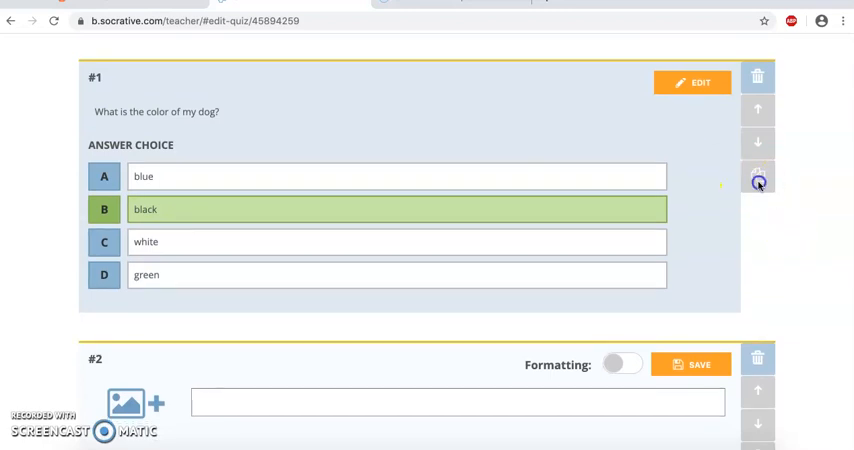
Step: Delete the blank question #2 and confirm, leaving the dog-colour copy
scroll(down, 3)
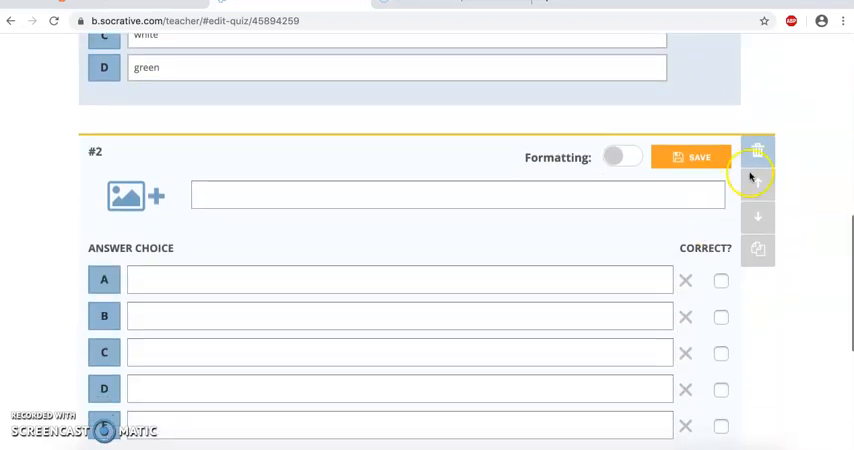
click(756, 148)
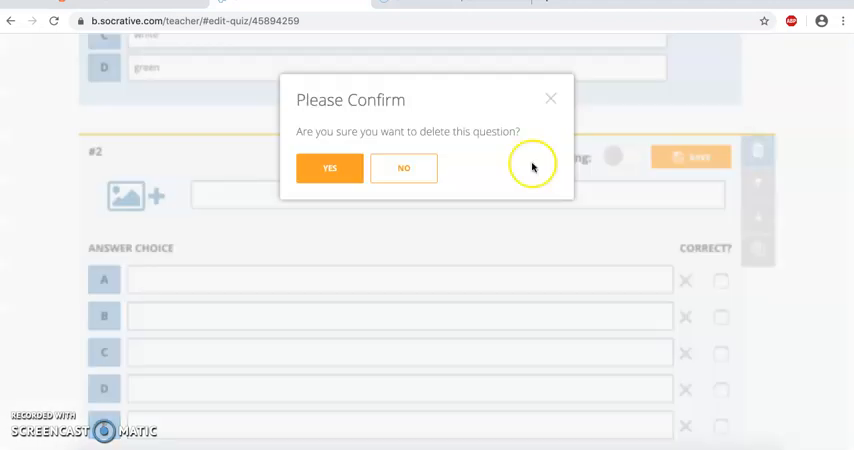
click(328, 168)
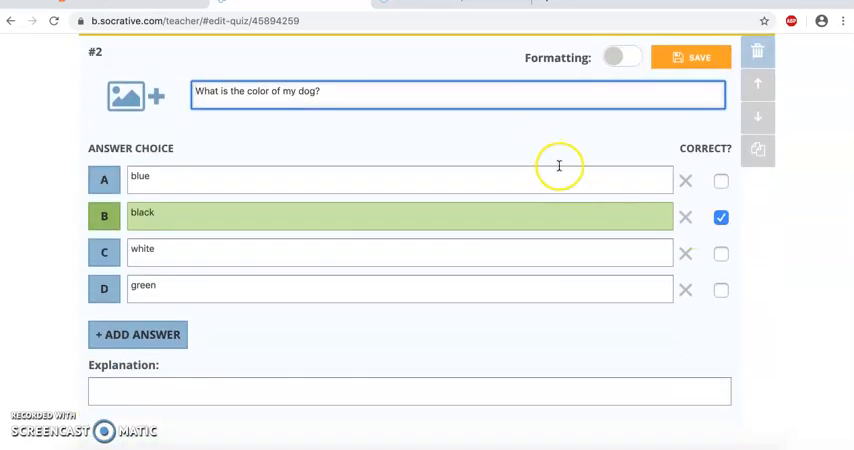
scroll(down, 3)
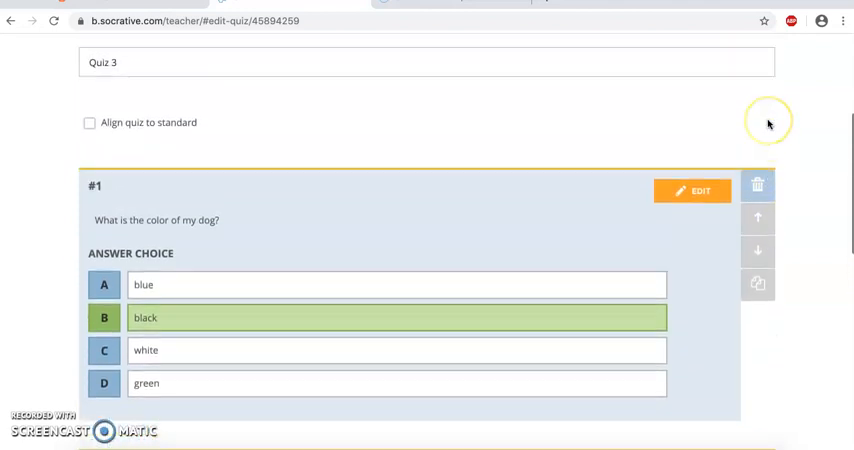
Step: Attach an Eiffel Tower photo from the Photos library to question 2
scroll(down, 3)
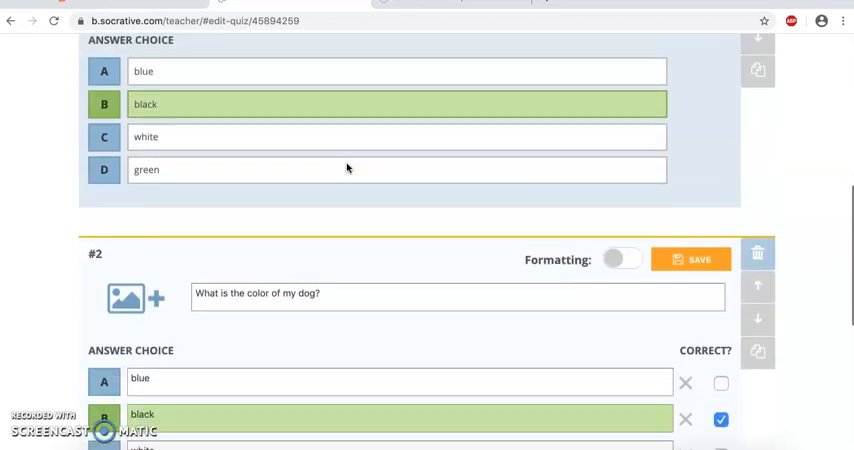
scroll(down, 3)
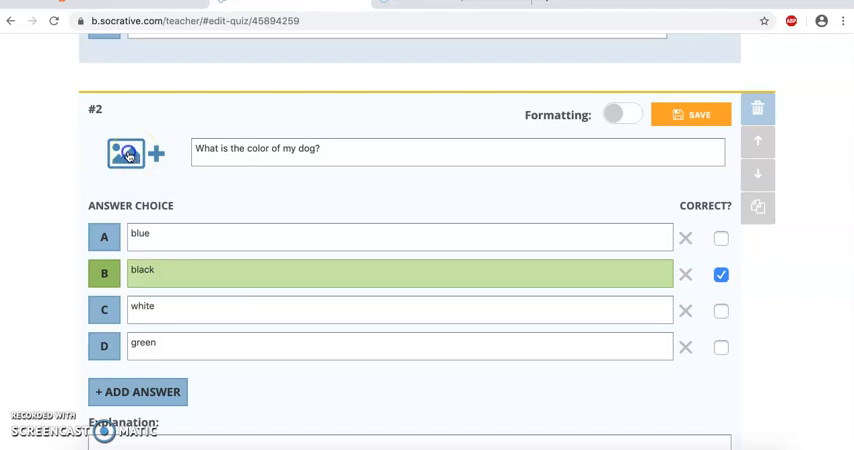
click(124, 152)
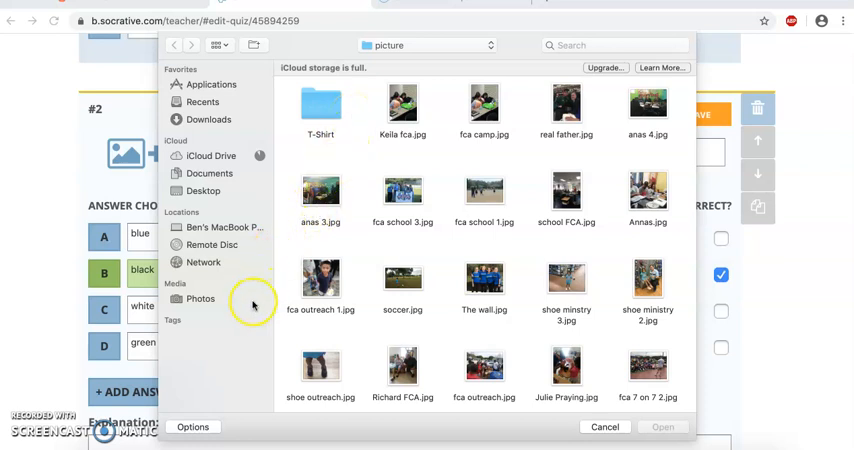
mouse_move(256, 320)
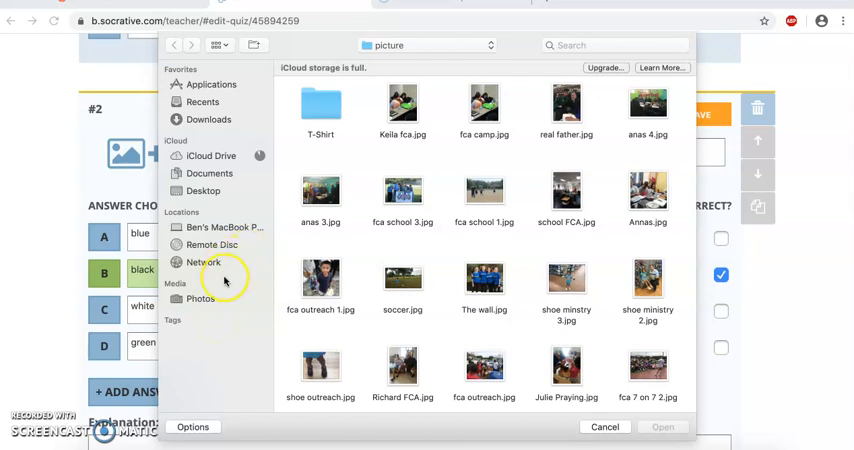
click(200, 298)
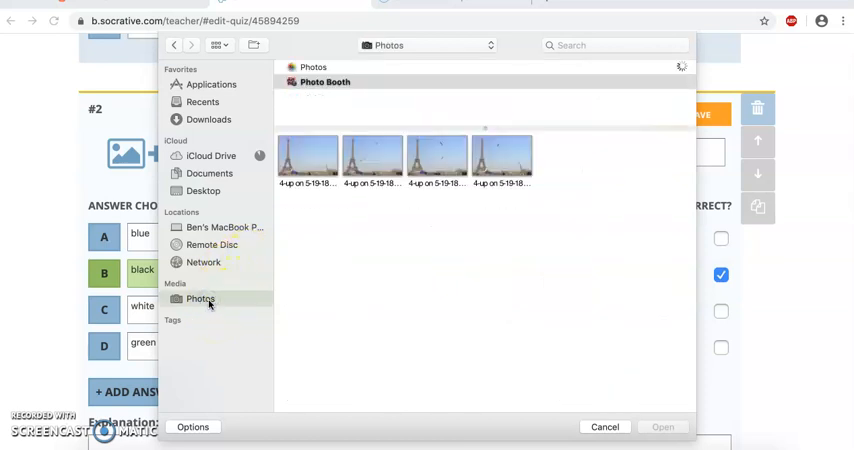
click(308, 156)
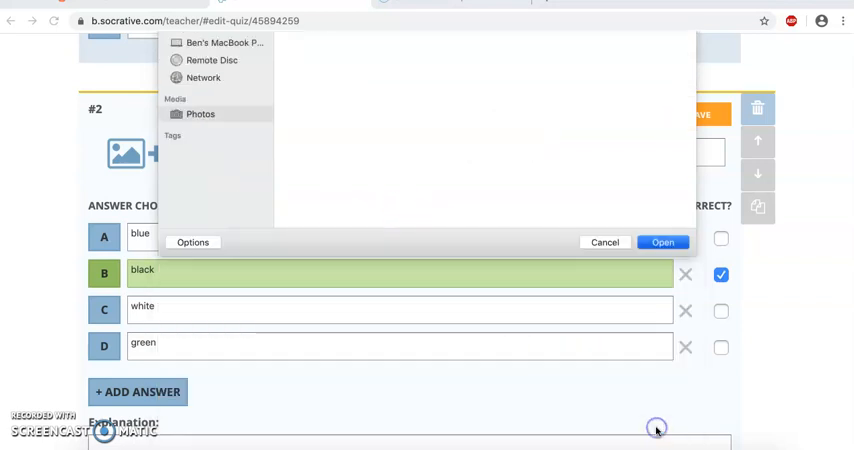
click(662, 242)
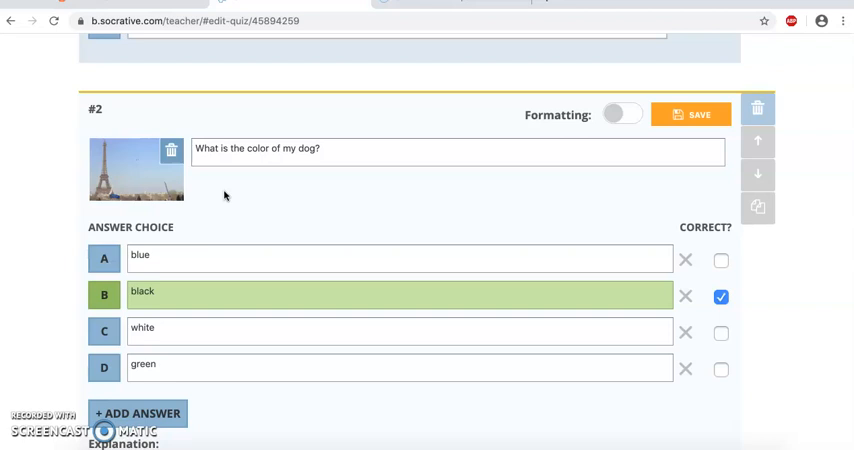
mouse_move(248, 228)
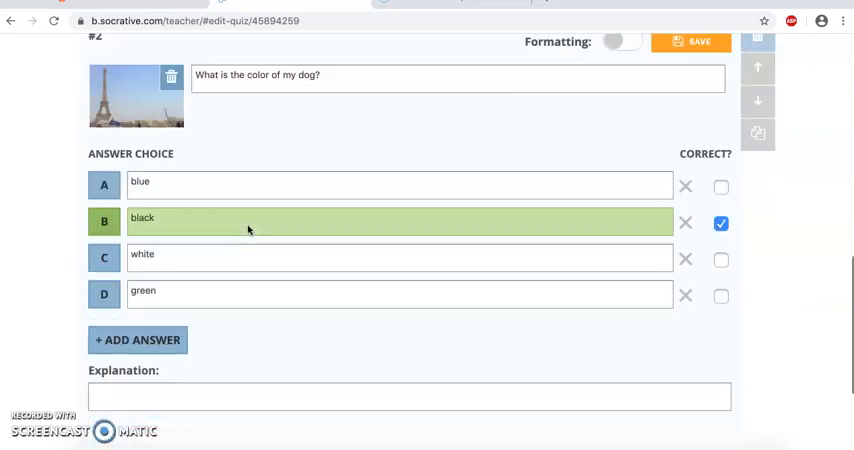
Step: Let the photo upload to question 2 and return to the top of the quiz editor
scroll(down, 3)
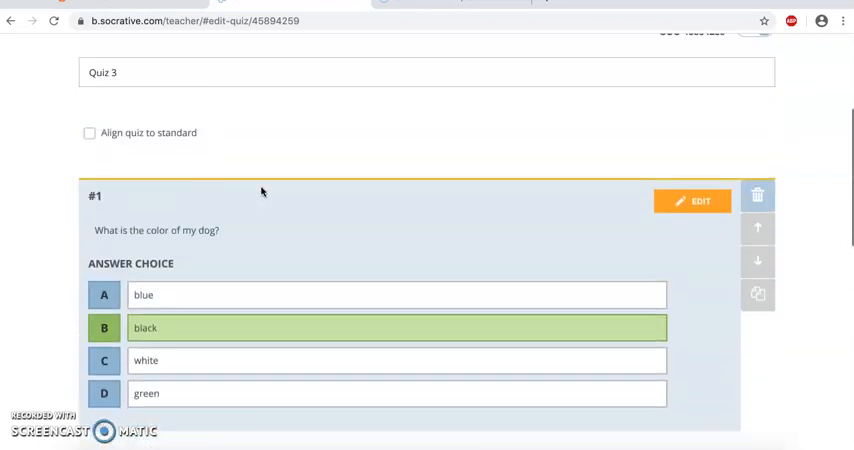
scroll(up, 3)
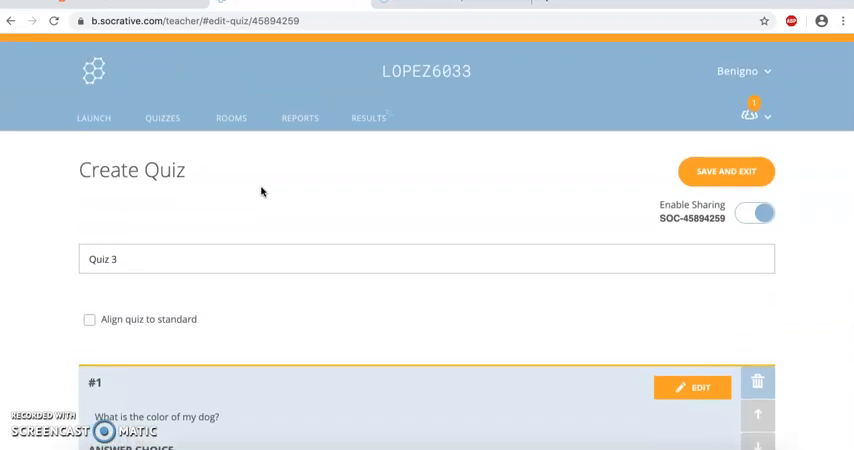
mouse_move(308, 210)
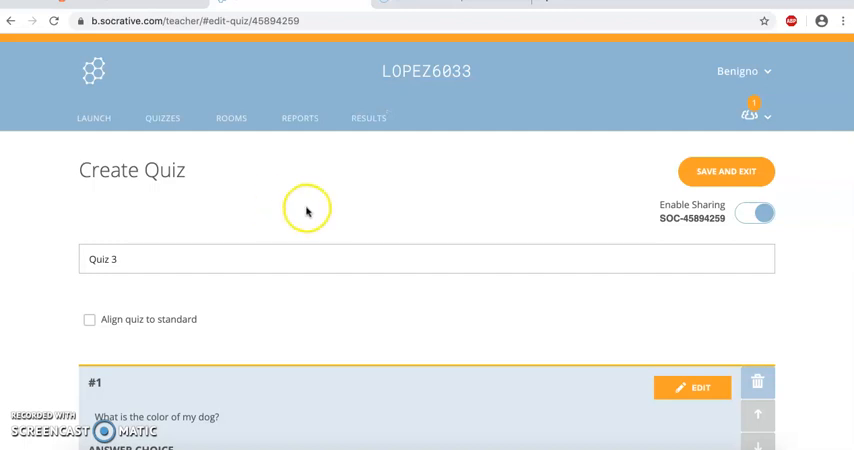
Step: Save and exit Quiz 3, then show its More actions in the quiz list
click(726, 172)
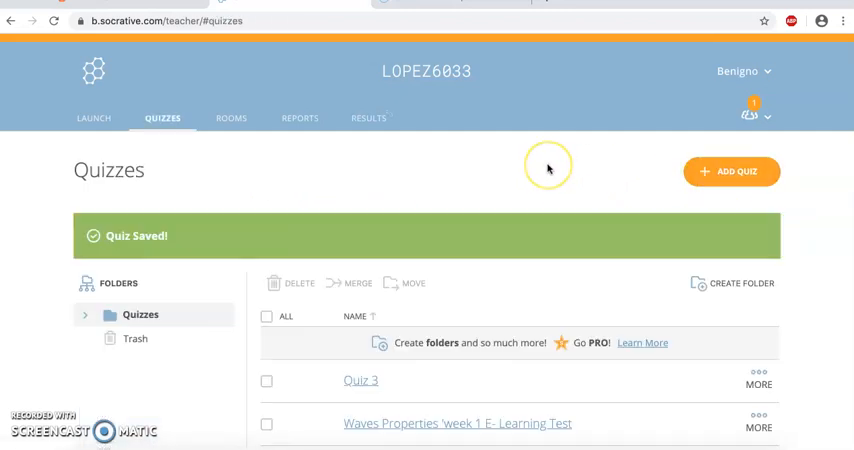
scroll(down, 3)
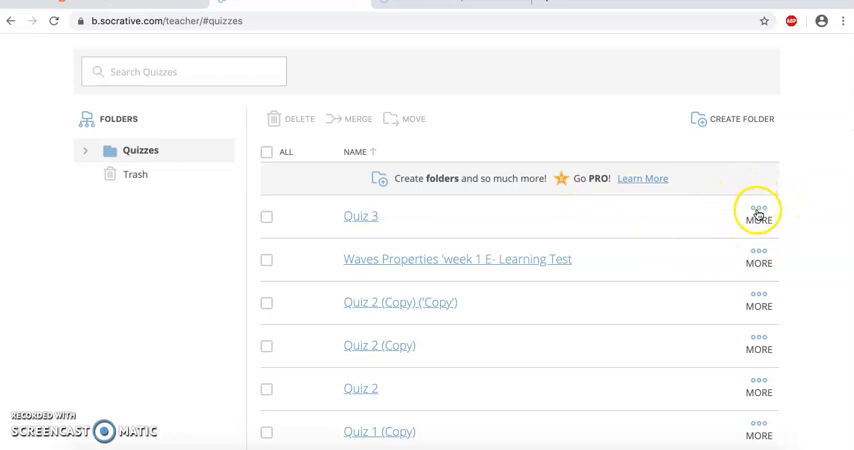
click(758, 212)
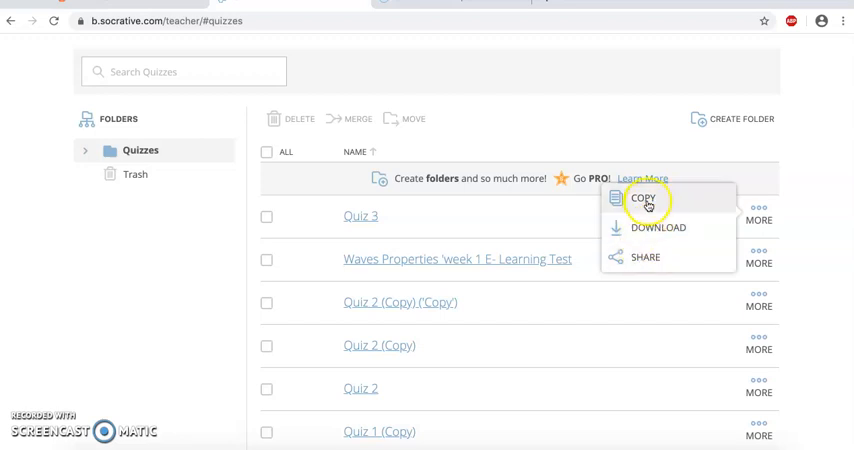
Step: Copy Quiz 3's share/import link from the Share Quiz dialog for other teachers
click(644, 256)
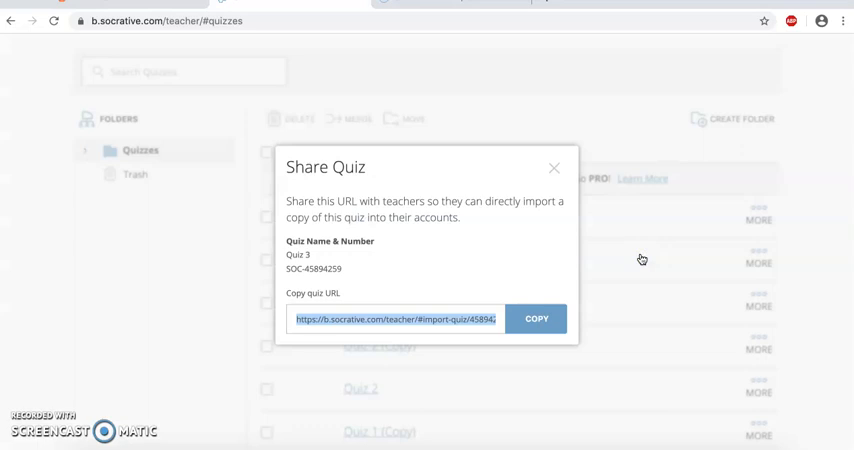
click(536, 318)
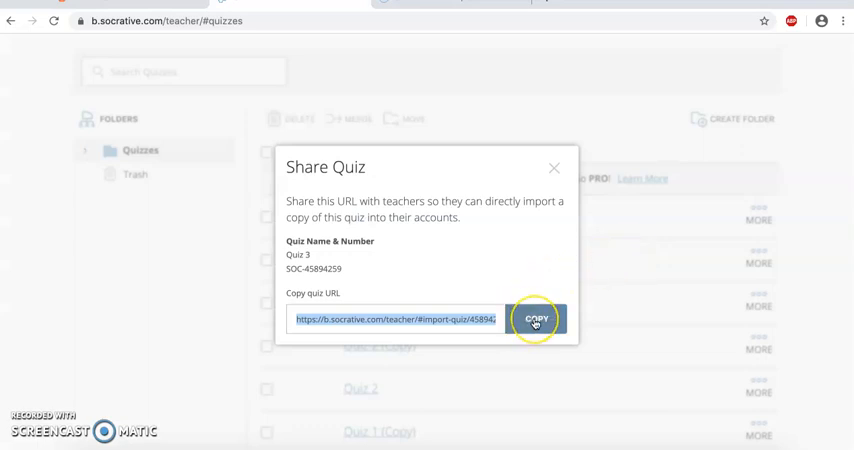
click(536, 320)
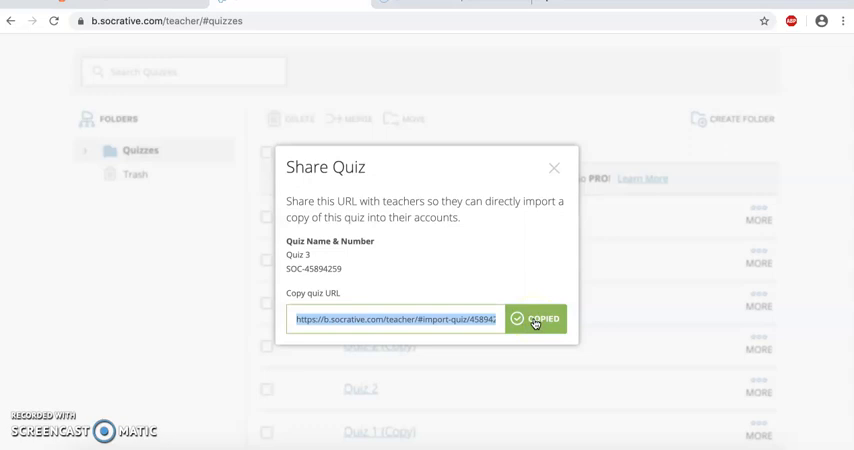
mouse_move(458, 66)
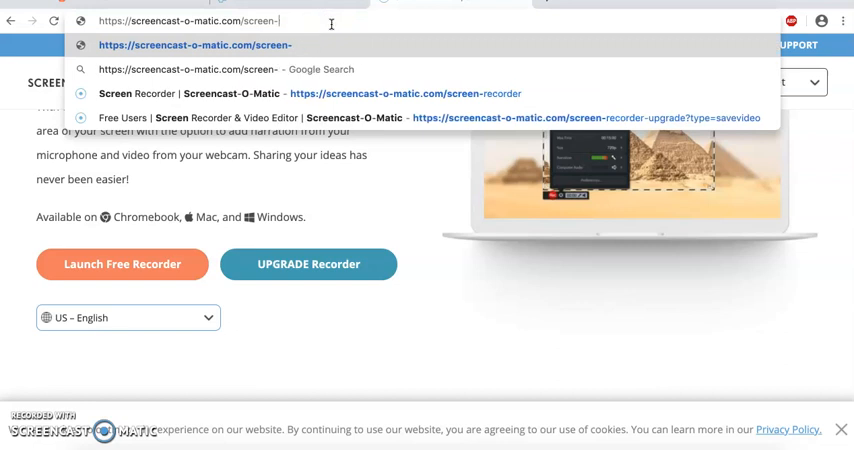
Step: Load b.socrative.com/teacher/#import-quiz/45894259 in a new tab, then return to the original tab
text(https://screen)
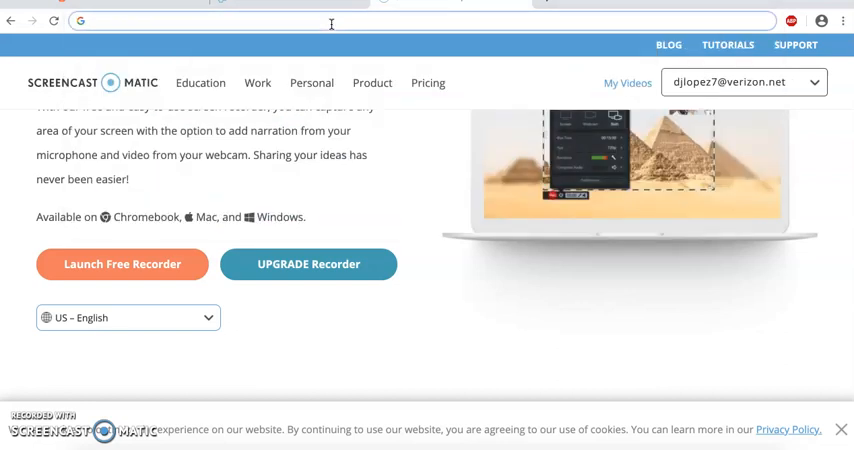
text(https://b.socrative.com/teacher/#import-quiz/45894259)
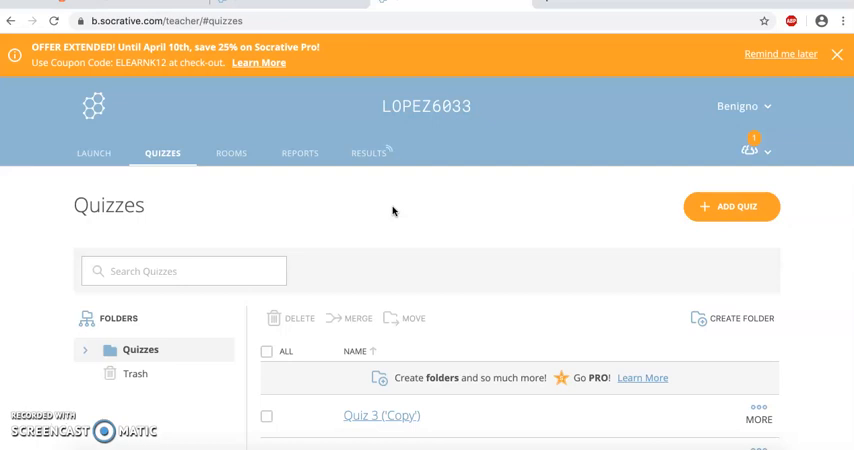
click(836, 54)
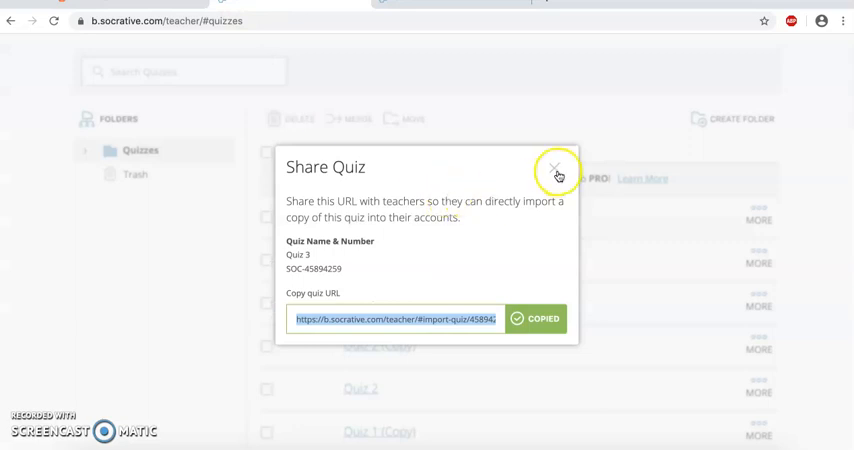
Step: Close the share window and duplicate Quiz 3 as 'Quiz 3 (Copy)' via the MORE menu
click(556, 168)
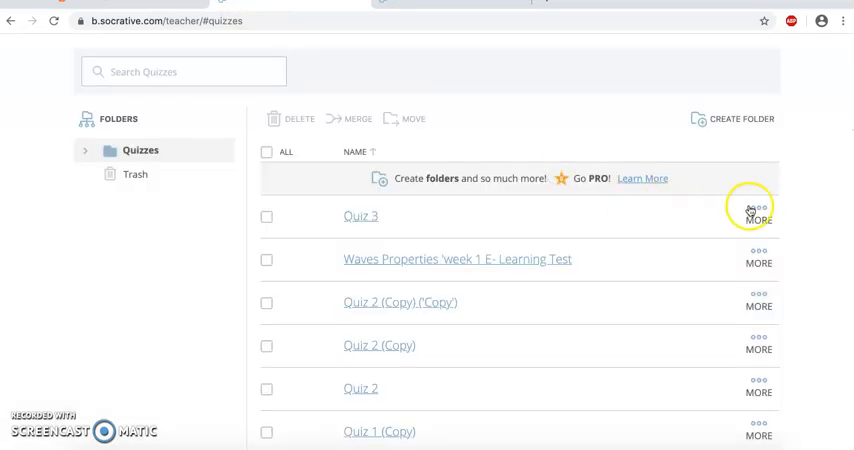
click(758, 212)
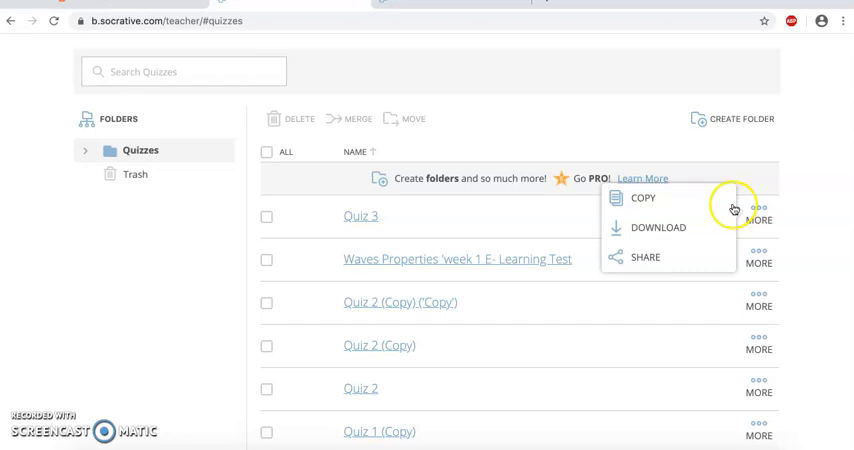
click(642, 196)
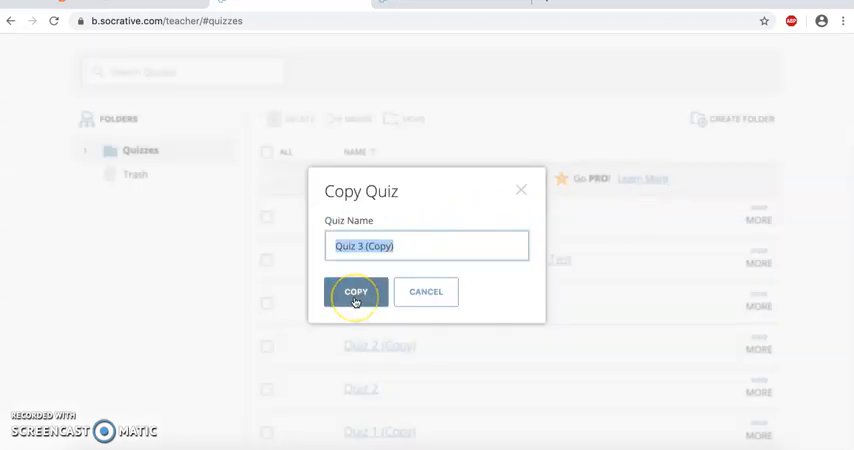
click(356, 292)
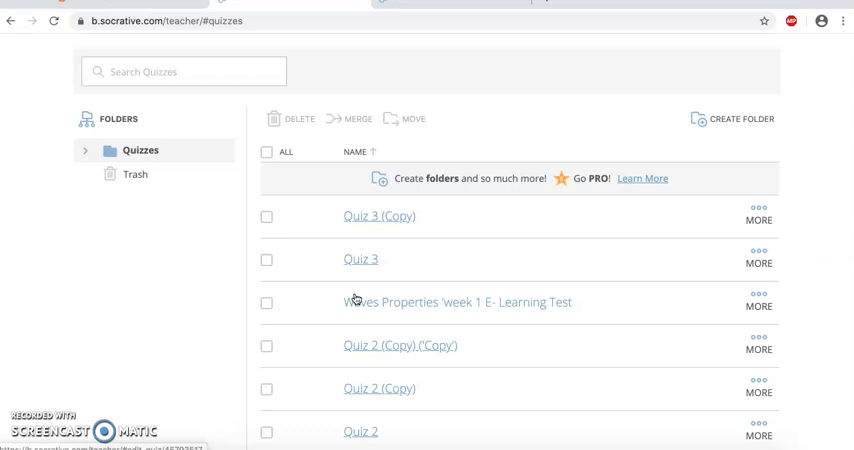
mouse_move(740, 212)
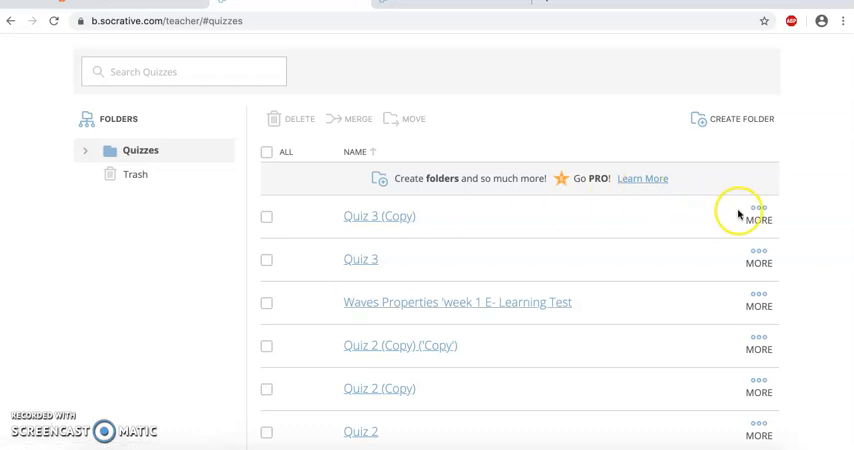
Step: Download Quiz 3 (Copy) from its MORE menu and acknowledge the Downloading Quiz notice
click(758, 210)
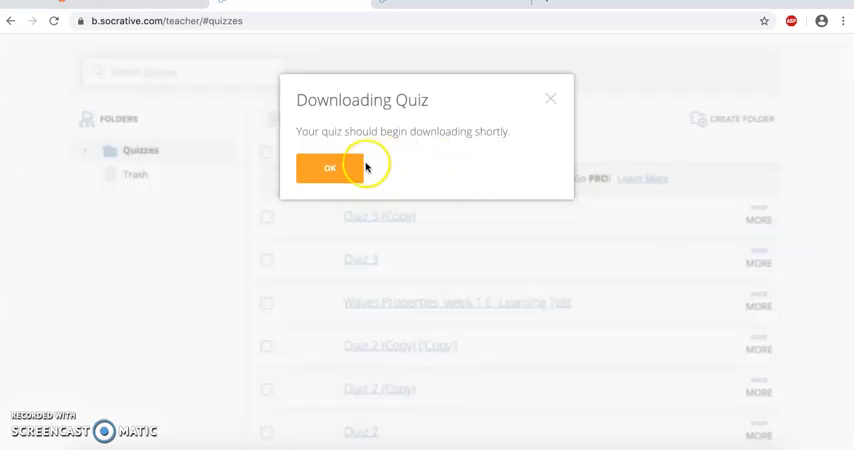
click(328, 168)
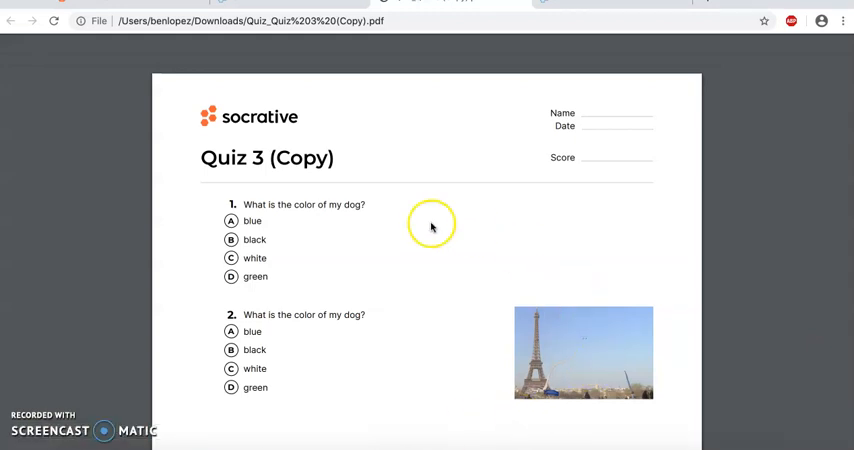
mouse_move(356, 166)
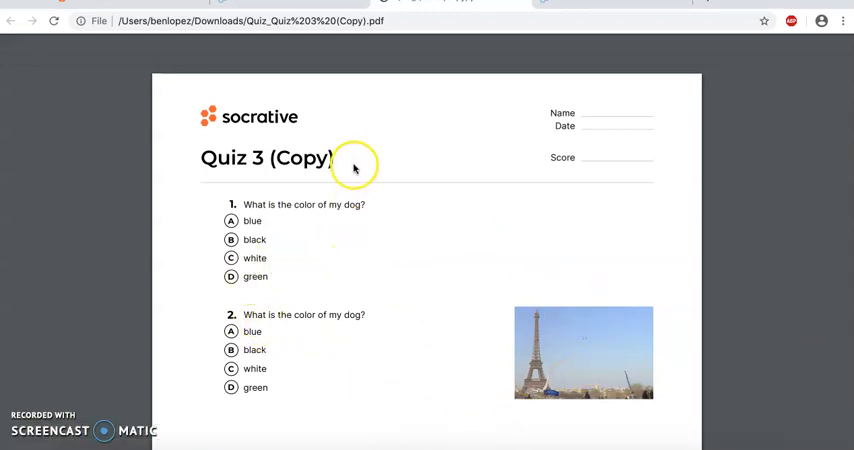
mouse_move(308, 362)
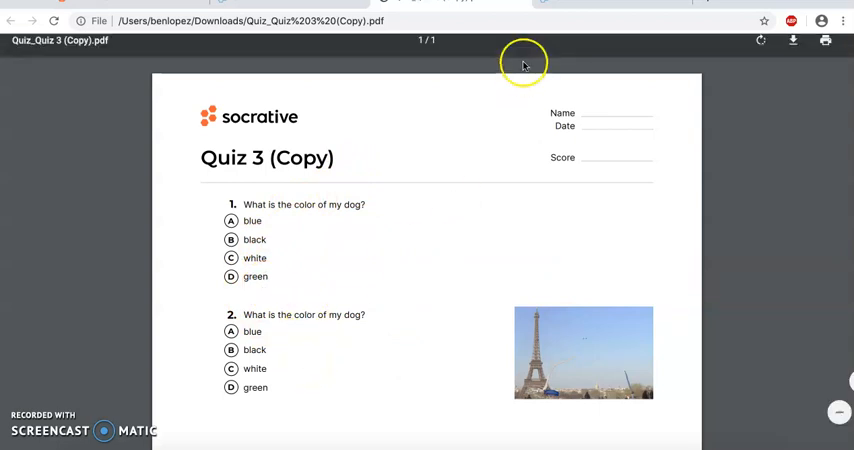
Step: View the downloaded Quiz_Quiz 3 (Copy).pdf, then return to the Socrative Quizzes tab
click(12, 20)
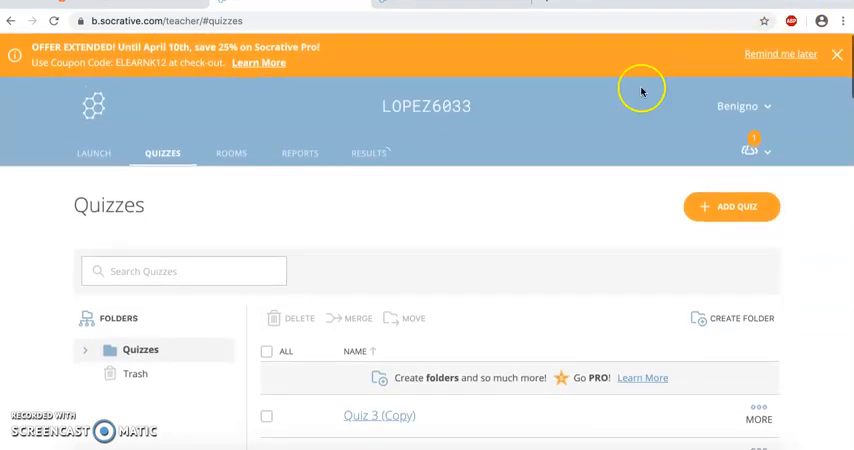
mouse_move(304, 206)
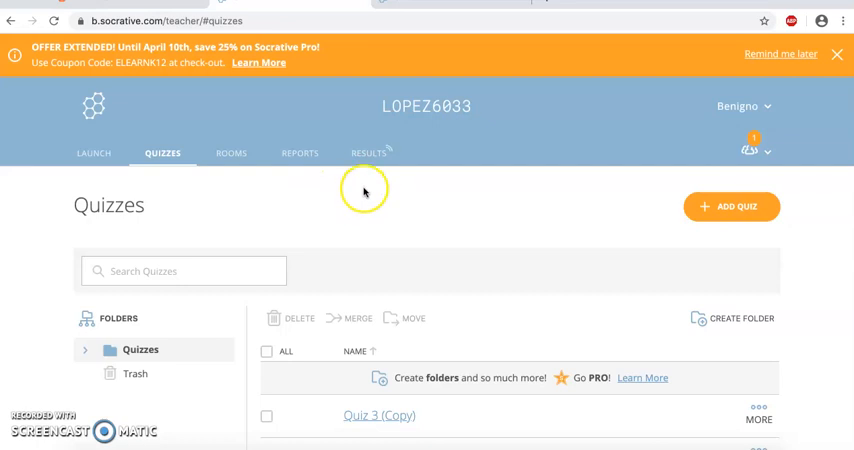
Step: Finish the live Waves Properties week 1 E-Learning Test from Results and confirm ending it
click(368, 152)
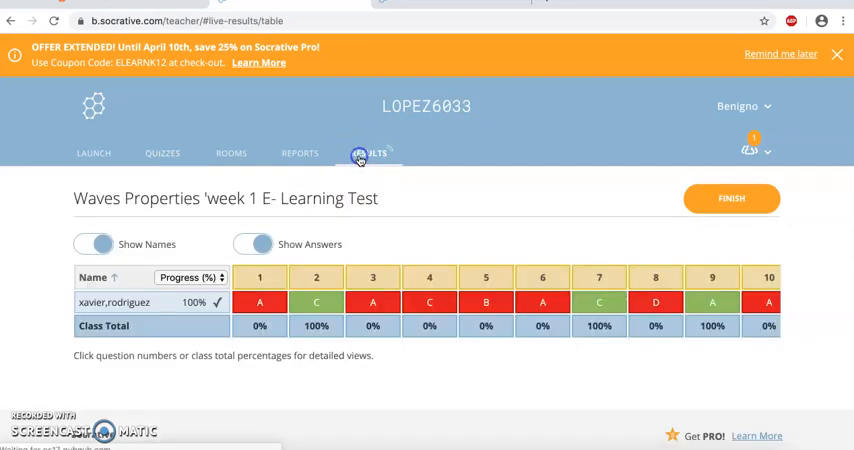
click(732, 196)
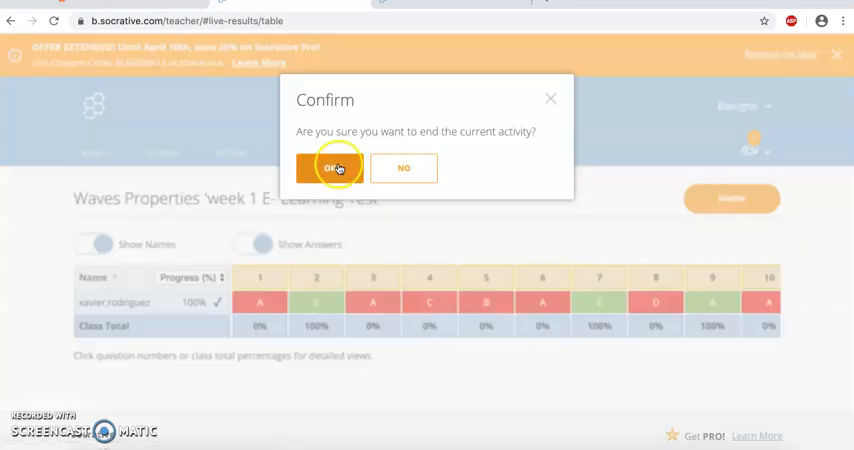
click(336, 168)
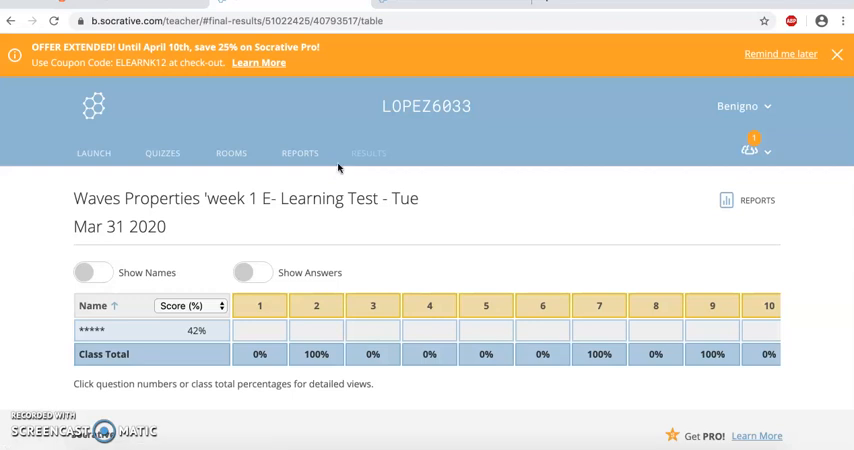
Step: Start a quiz launch, sort by name, and select Waves Properties week 1 E-Learning Test
click(92, 152)
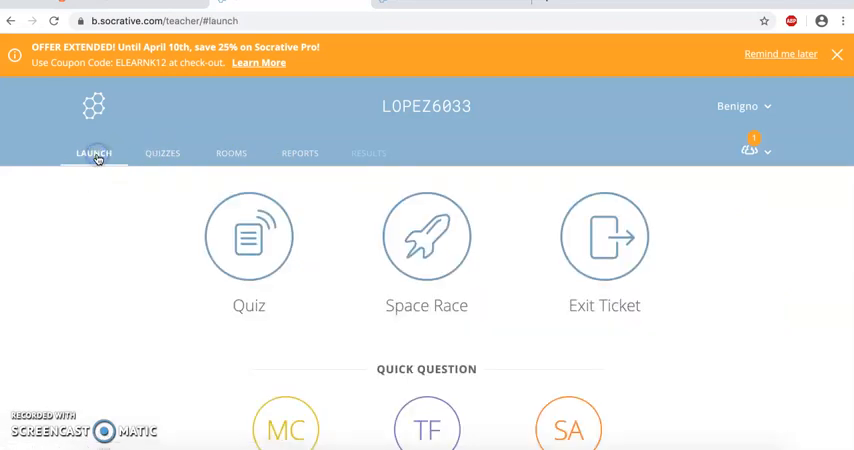
mouse_move(336, 148)
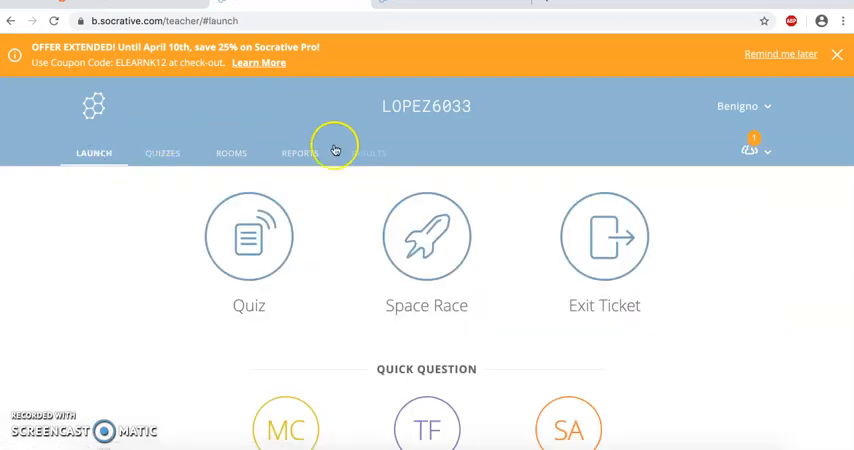
click(248, 236)
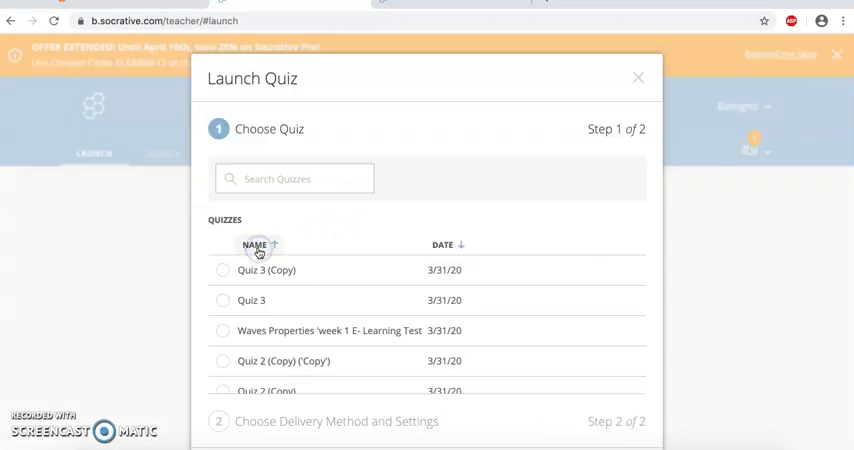
click(256, 244)
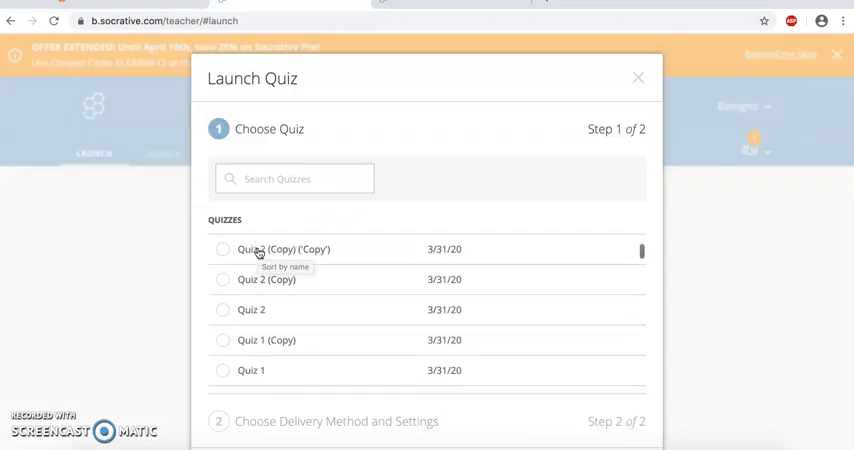
scroll(down, 3)
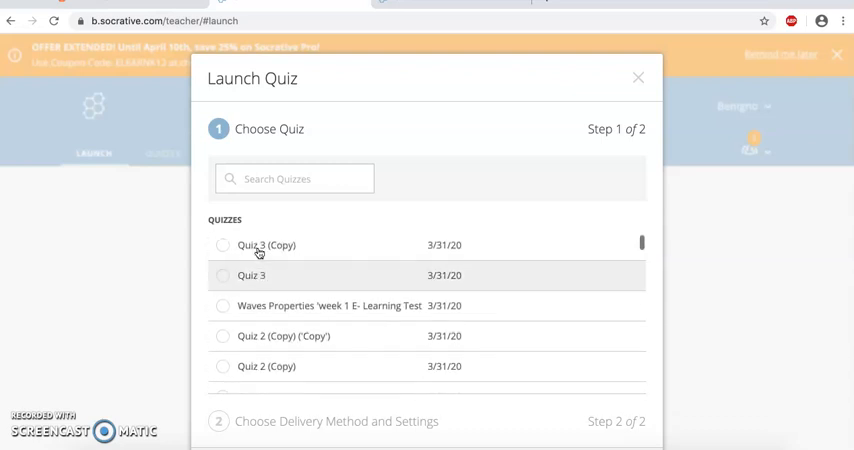
click(222, 304)
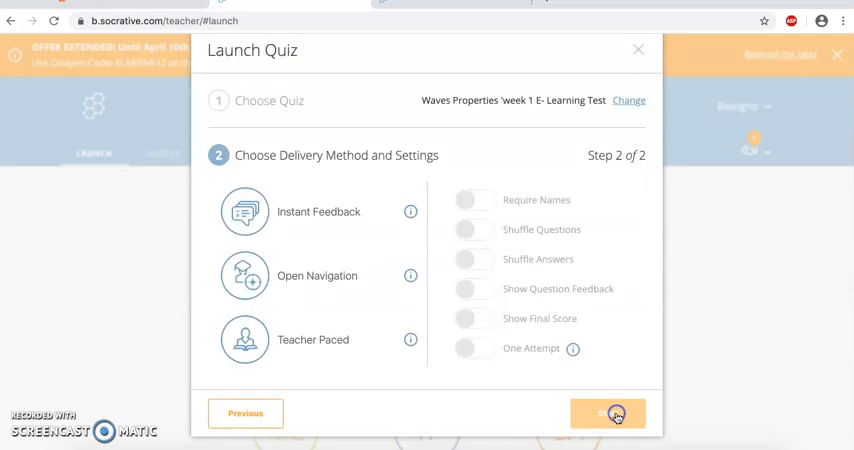
Step: Choose Instant Feedback, enable Shuffle Answers and Show Final Score, and start the quiz
click(318, 212)
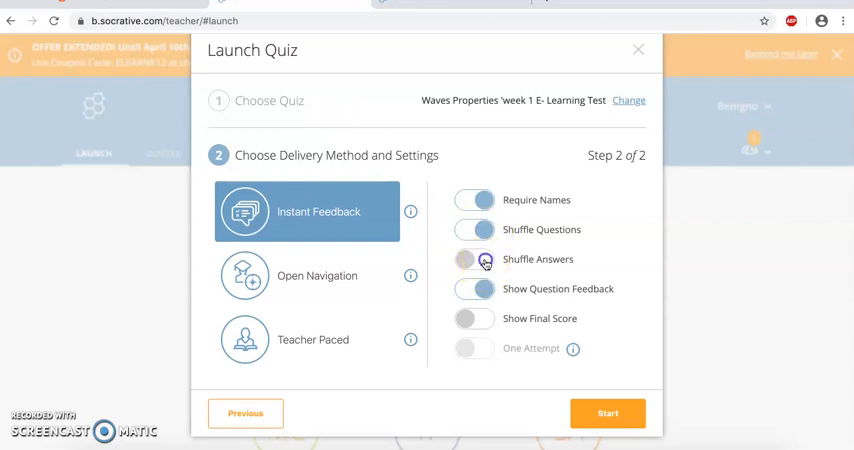
click(472, 260)
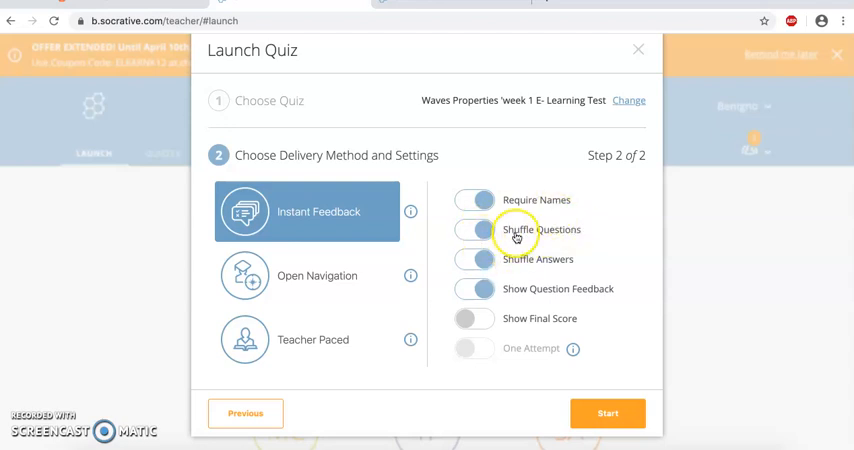
click(474, 288)
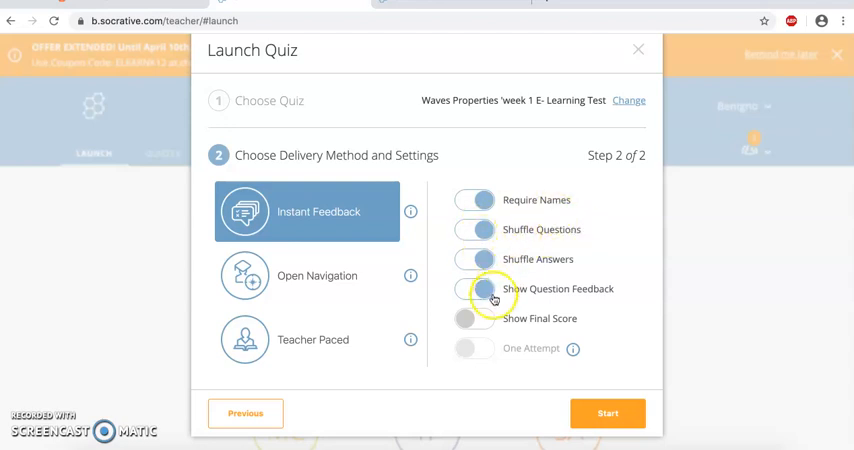
click(472, 288)
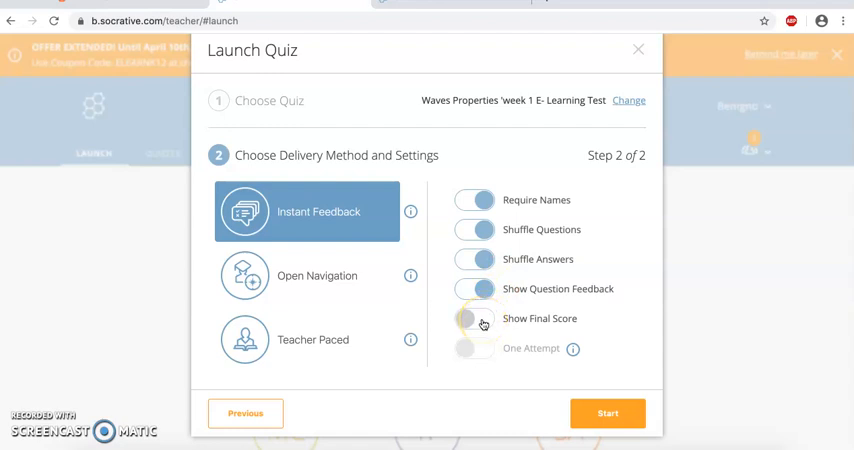
click(474, 318)
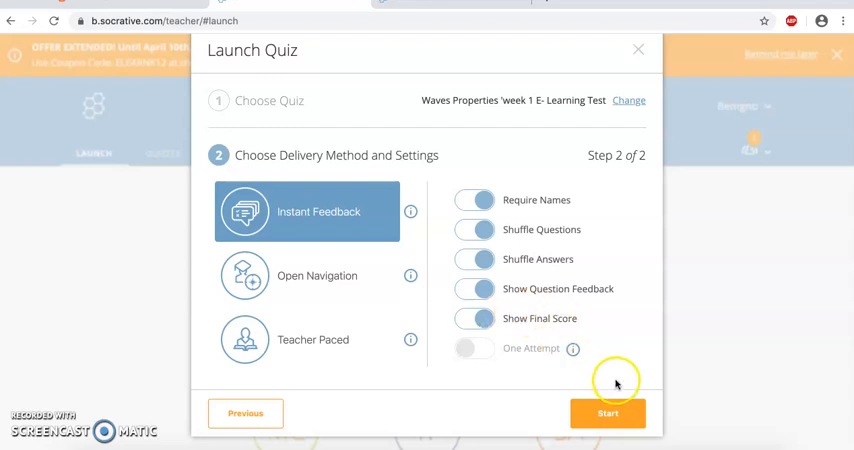
click(608, 412)
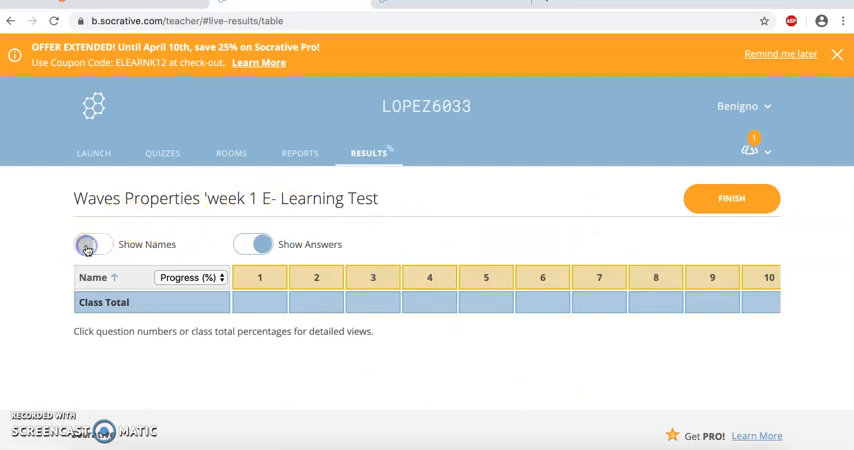
Step: Go to Reports, briefly view the 3/31/20 Waves Properties report, and return to the reports list
click(92, 244)
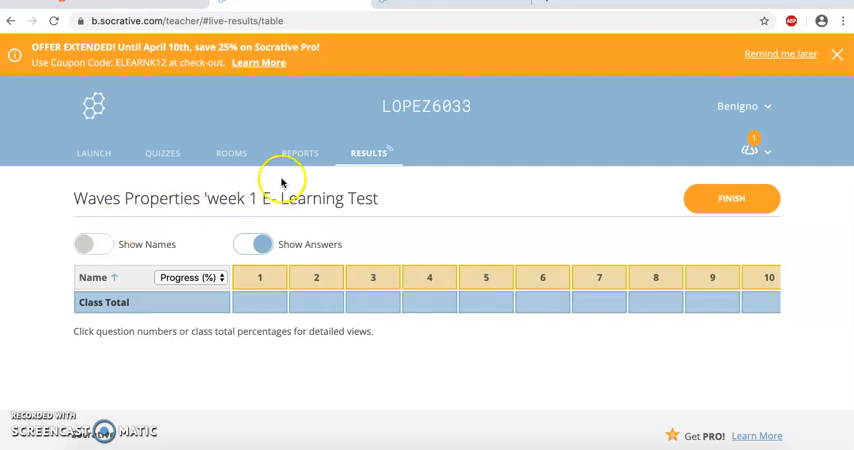
click(300, 152)
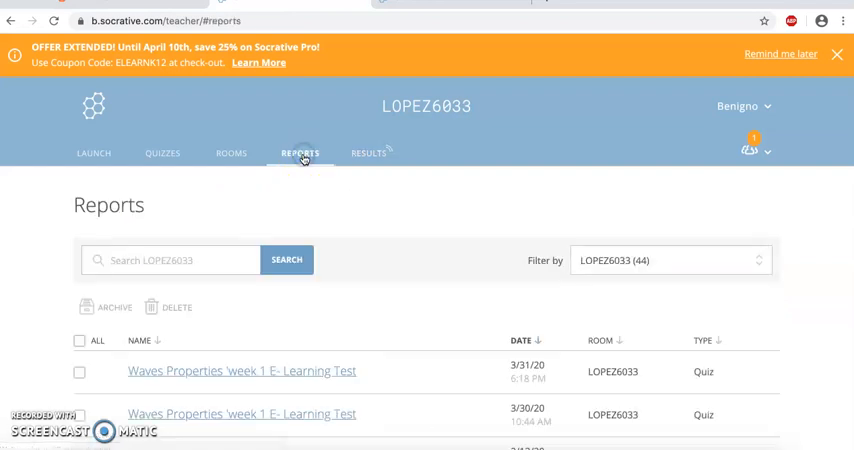
click(240, 372)
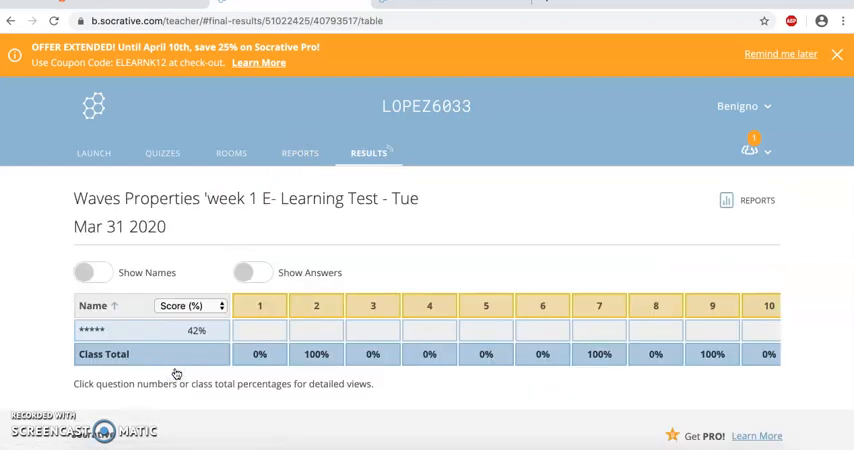
click(300, 152)
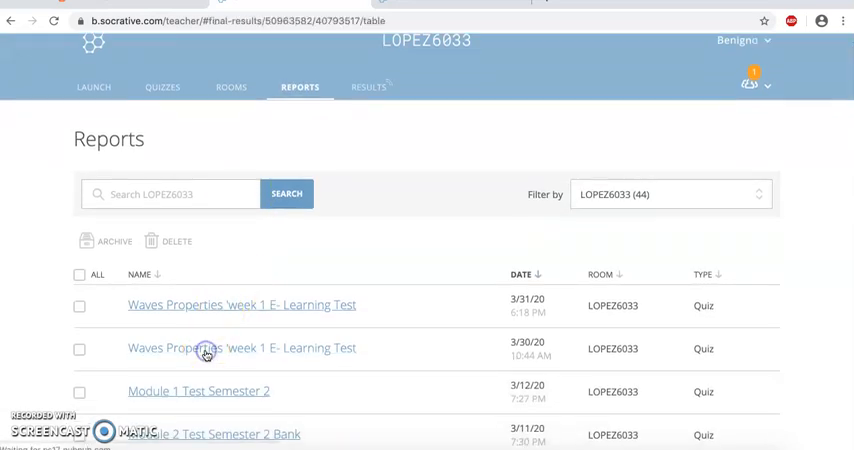
Step: Open the 3/30/20 Waves Properties report and turn on Show Answers in the results table
click(240, 348)
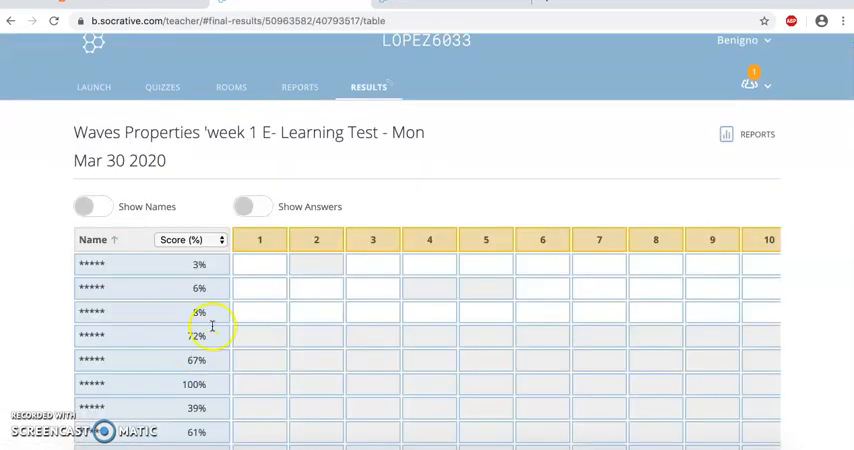
scroll(down, 3)
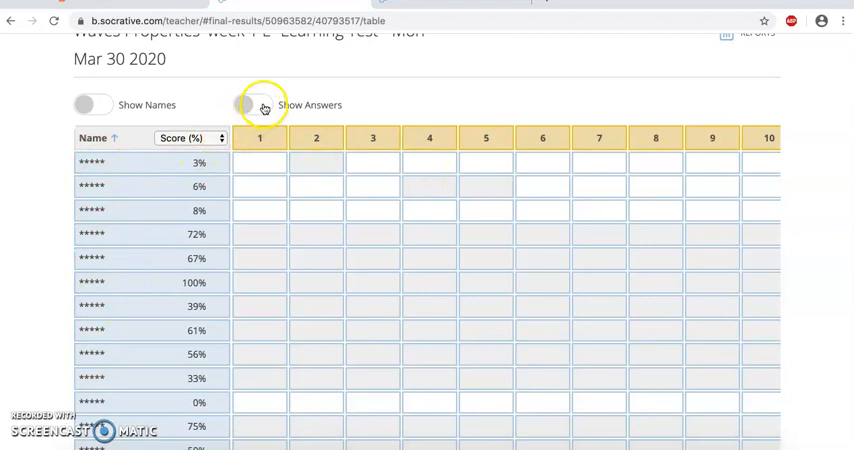
click(248, 104)
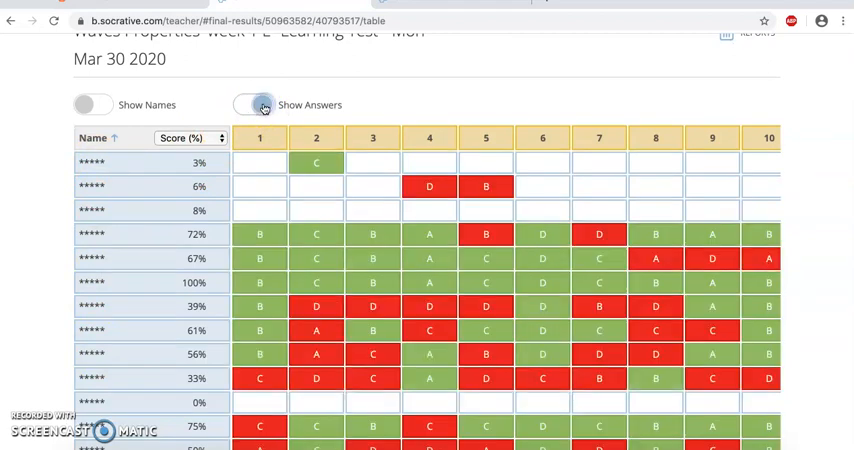
click(248, 104)
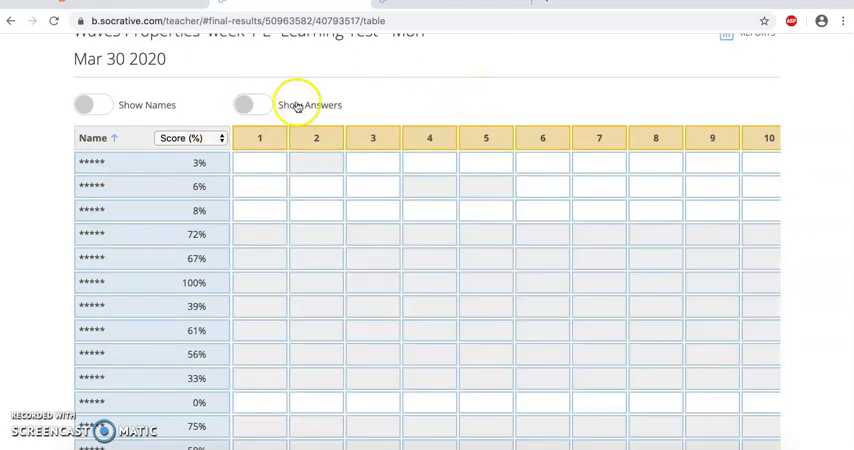
click(250, 104)
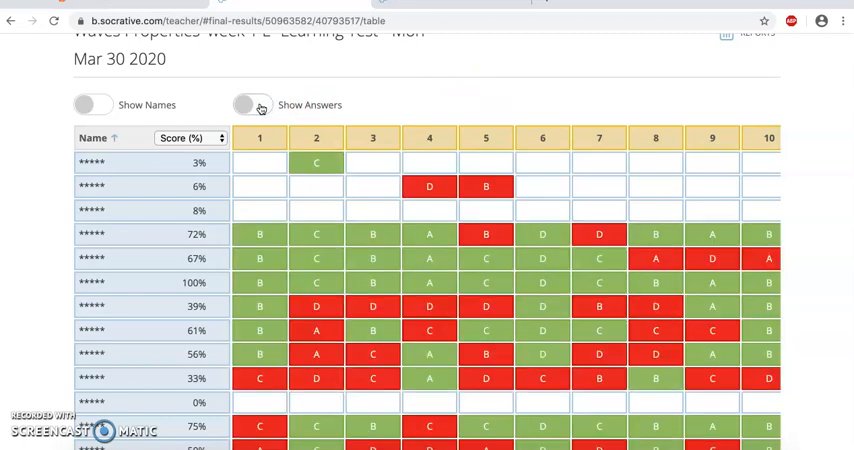
Step: Scroll through every student's answers down to the Class Total row
scroll(down, 3)
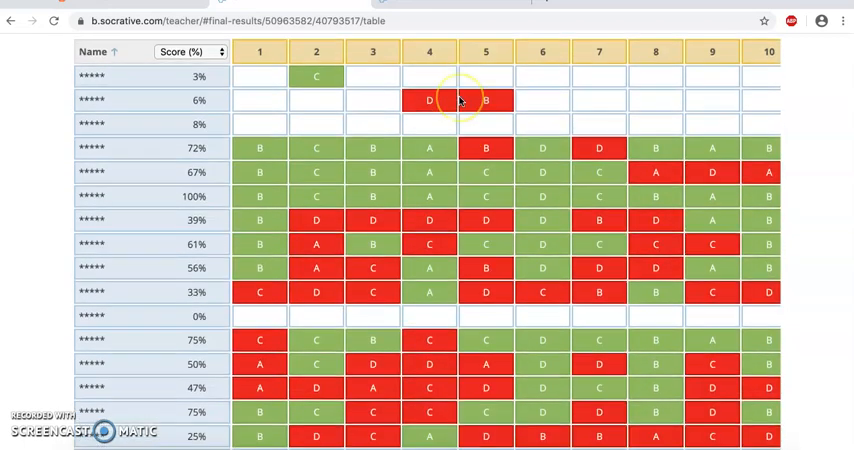
scroll(down, 3)
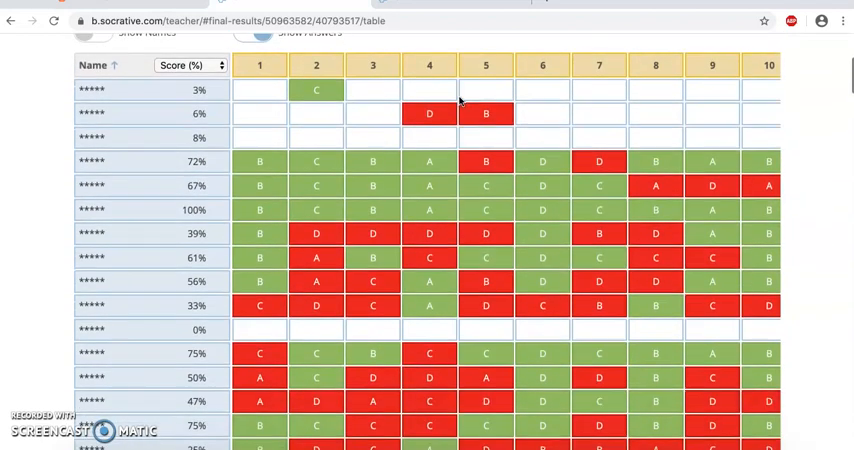
scroll(down, 3)
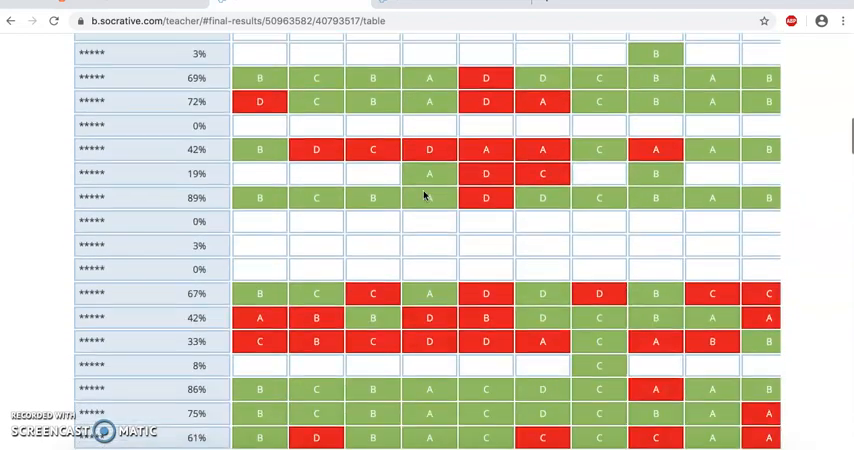
scroll(down, 3)
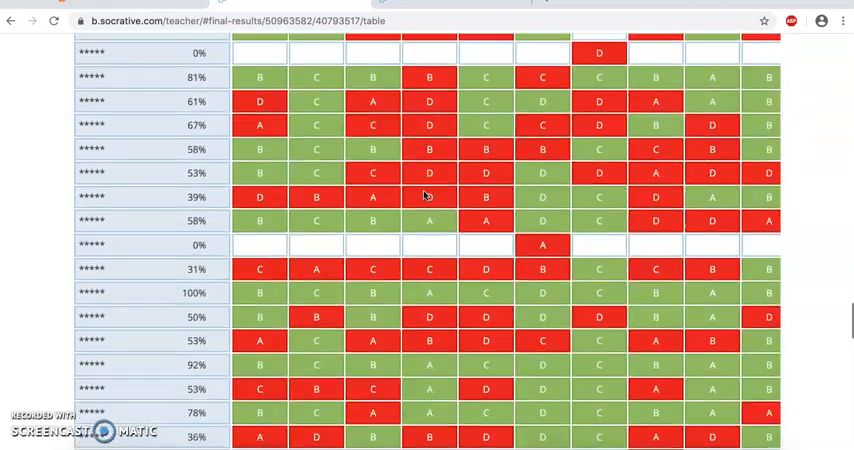
scroll(down, 3)
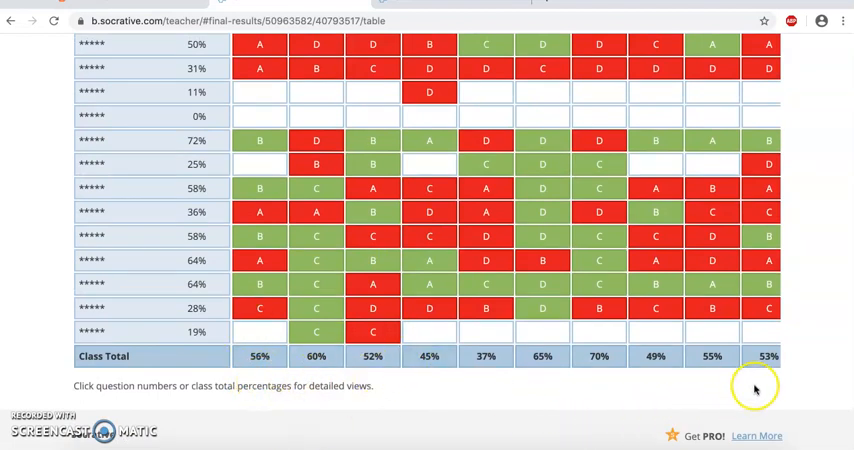
mouse_move(332, 418)
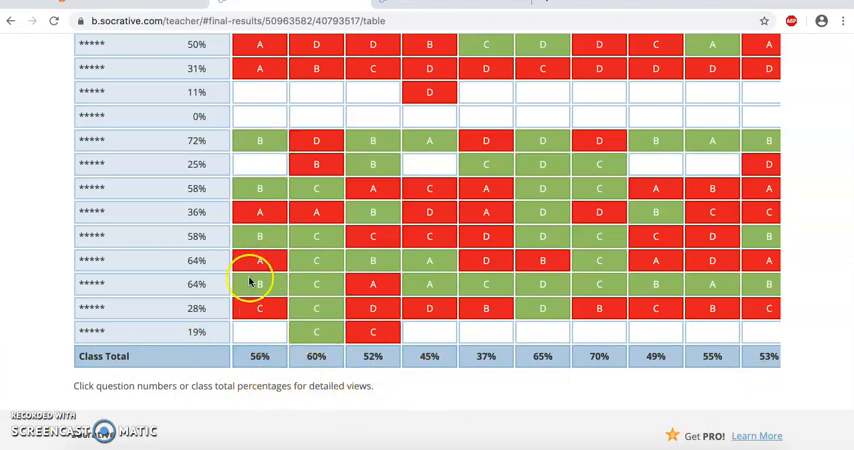
mouse_move(316, 212)
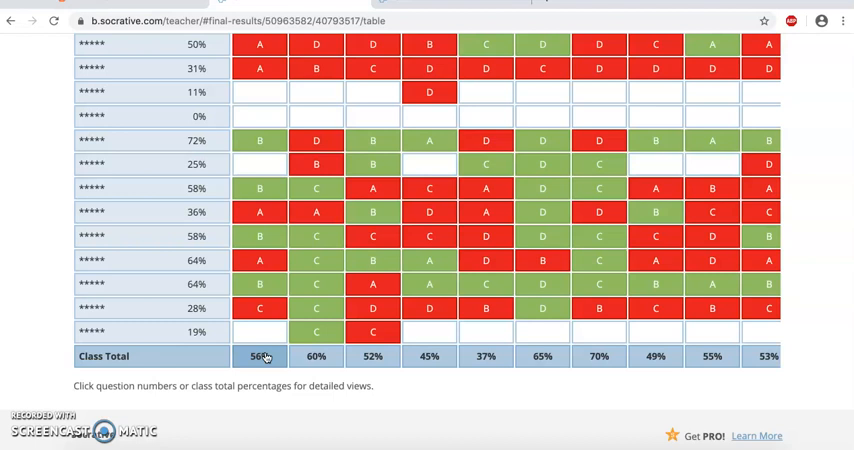
mouse_move(412, 384)
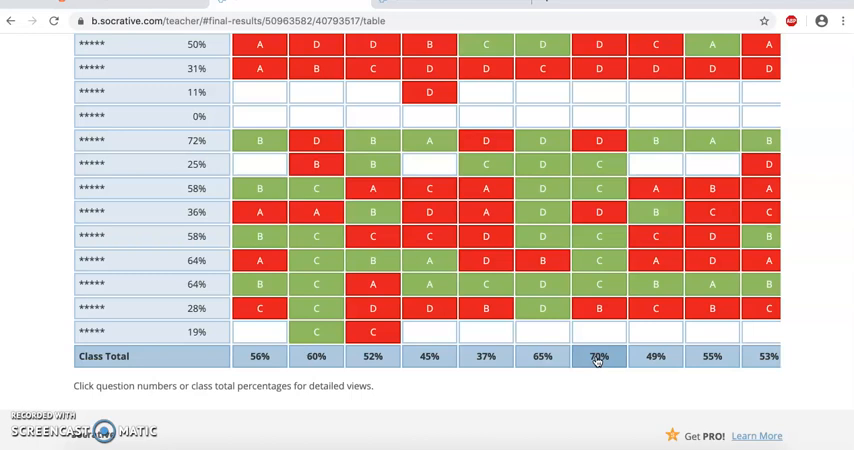
scroll(down, 3)
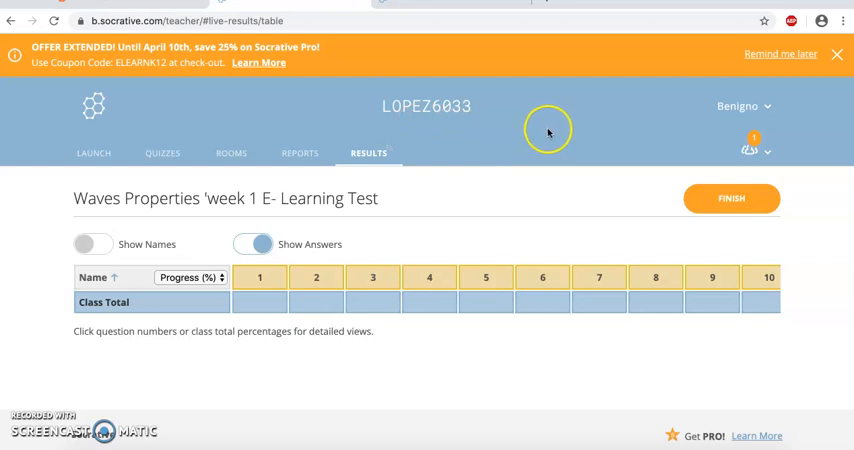
mouse_move(482, 156)
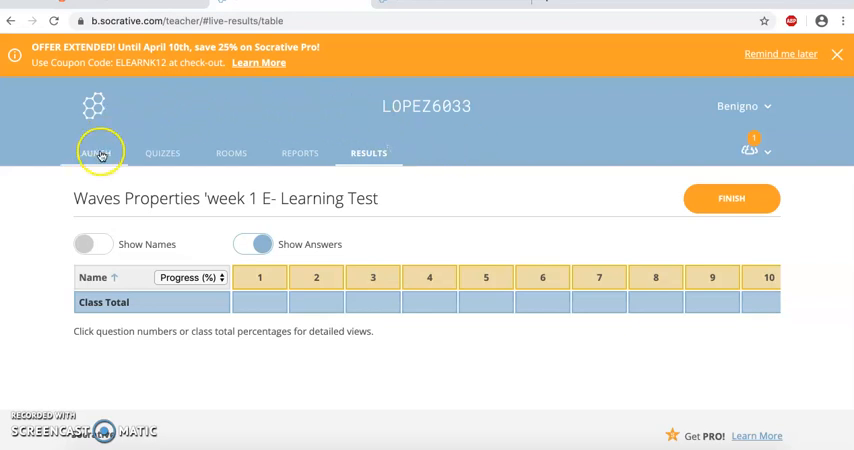
Step: From the Launch page start a new Quiz, reaching the 'Please Confirm' prompt about stopping the current activity
click(92, 152)
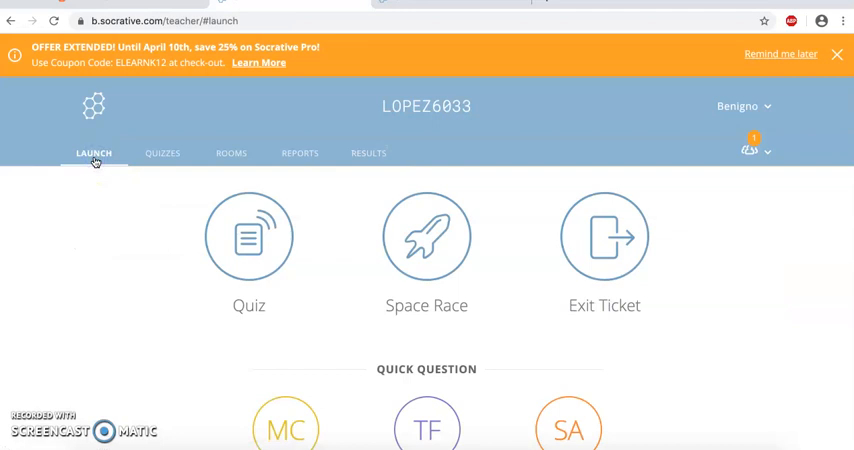
mouse_move(202, 152)
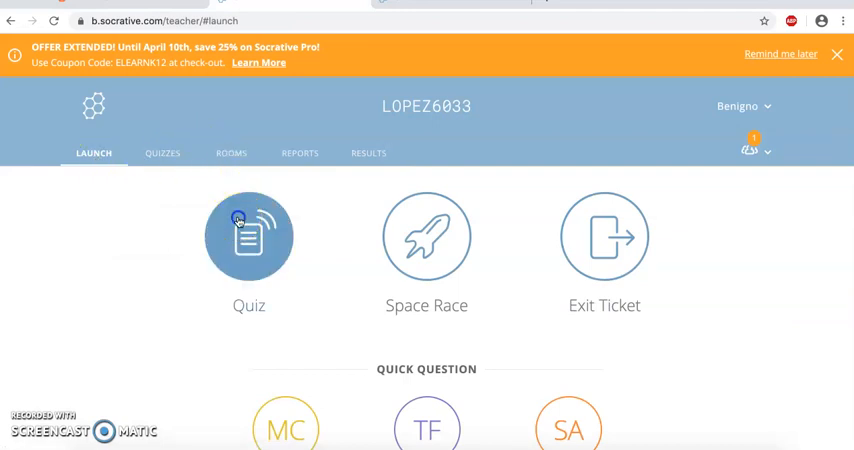
click(248, 236)
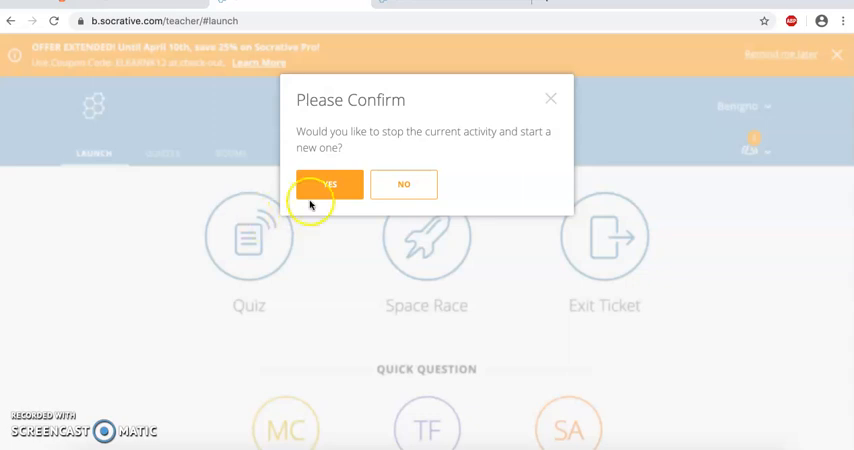
mouse_move(620, 130)
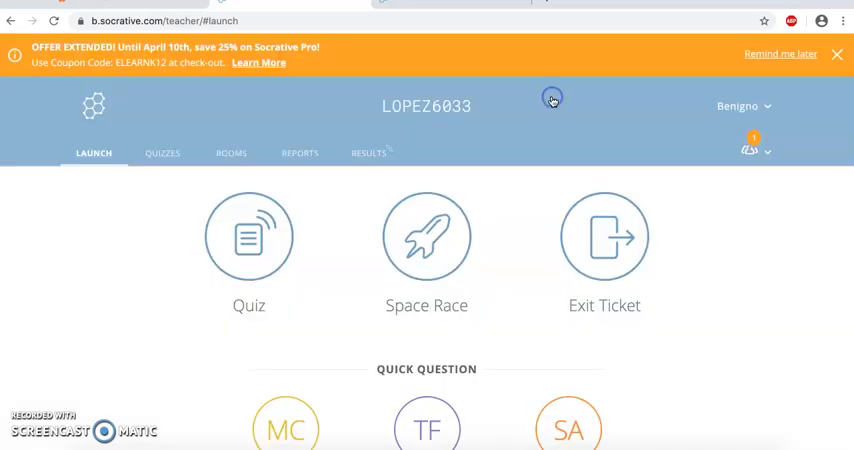
mouse_move(536, 126)
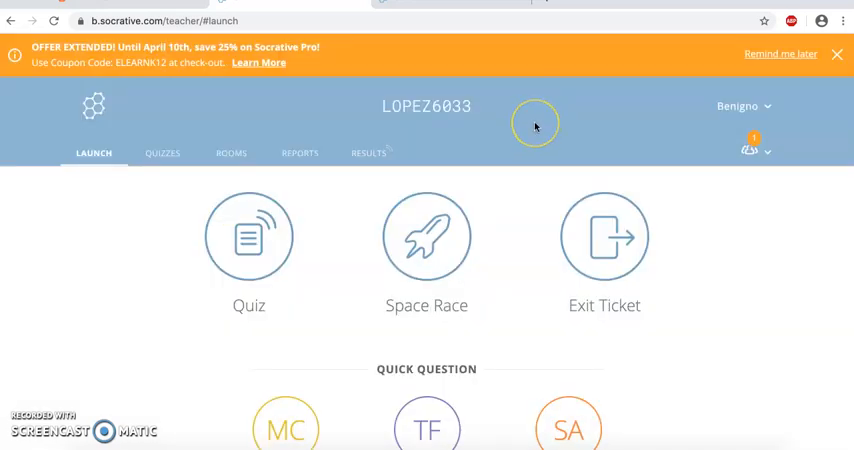
mouse_move(536, 126)
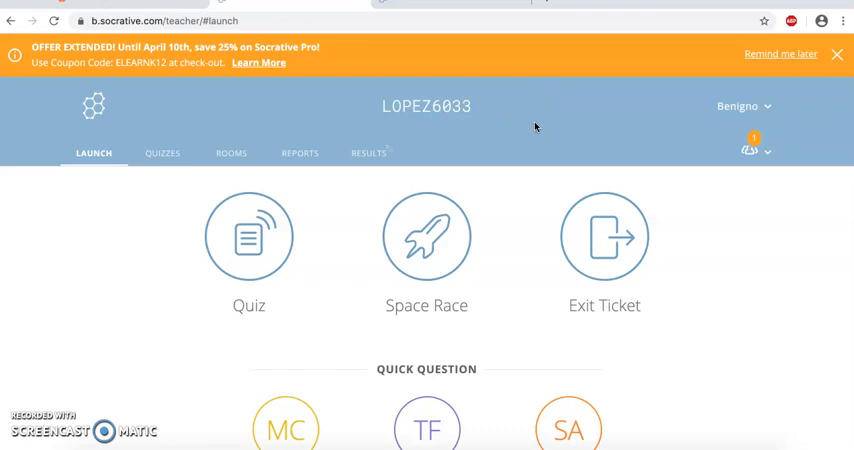
Step: In the Quizzes library tick the Waves Properties week 1 E-Learning Test
click(162, 152)
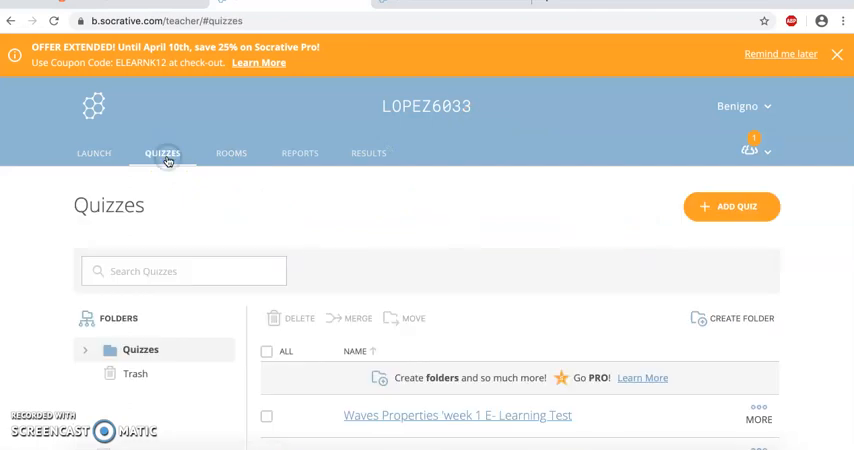
mouse_move(592, 230)
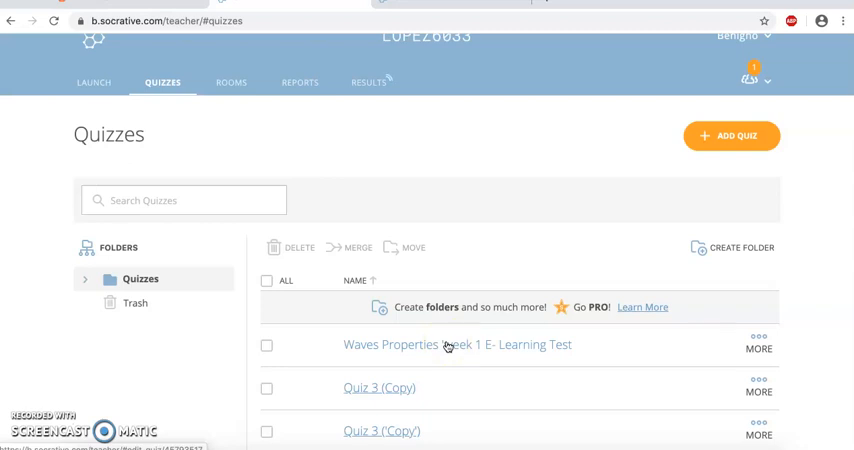
mouse_move(218, 120)
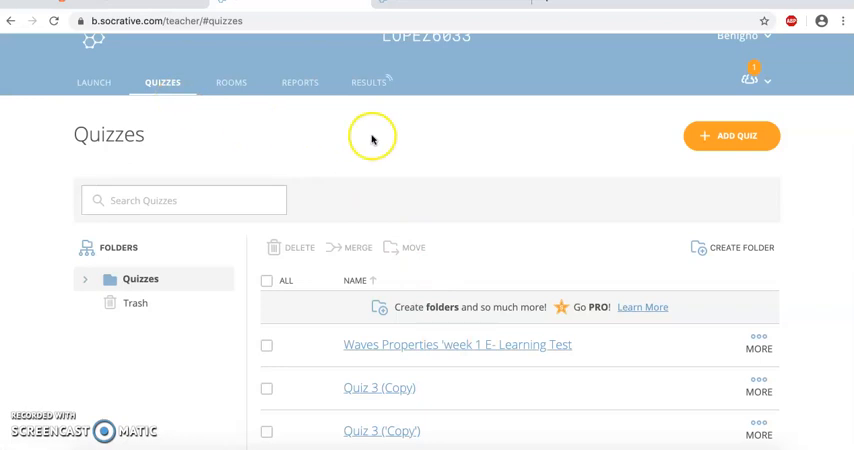
mouse_move(424, 152)
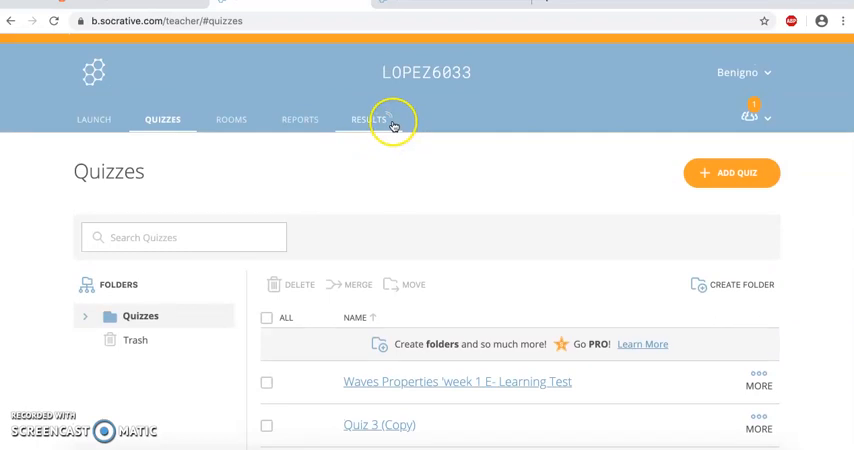
mouse_move(368, 122)
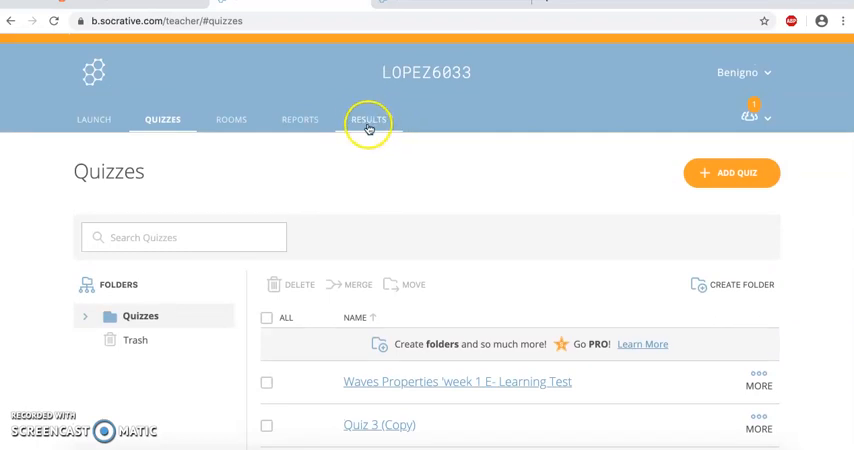
mouse_move(300, 118)
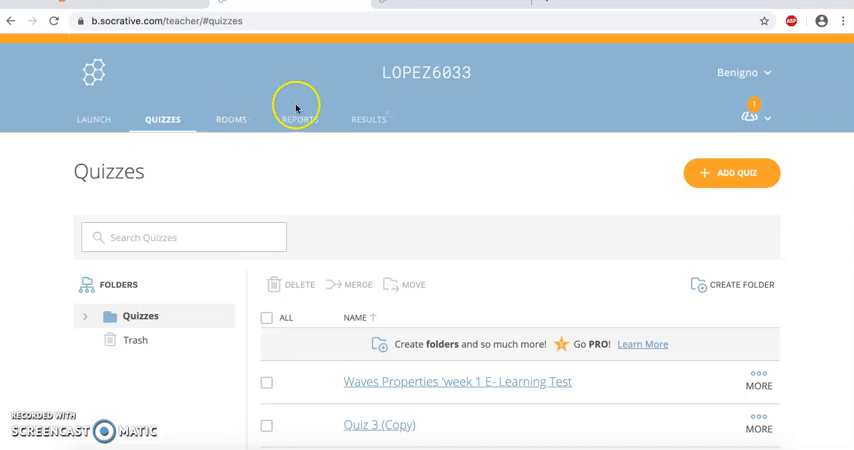
mouse_move(478, 80)
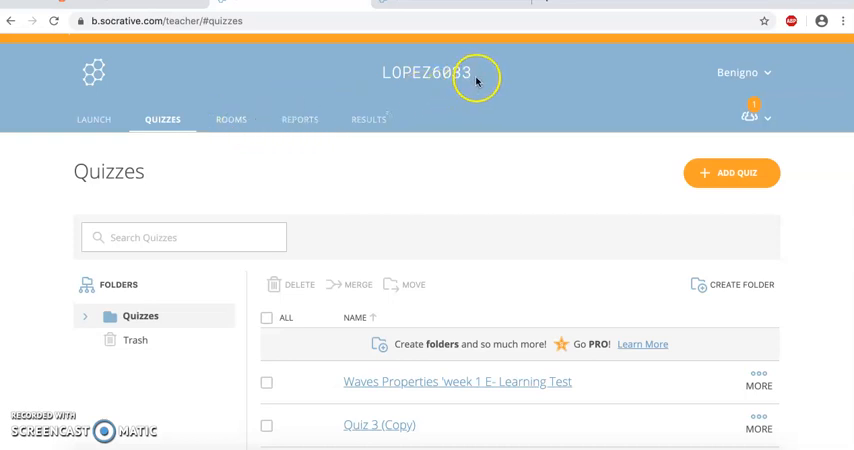
mouse_move(440, 92)
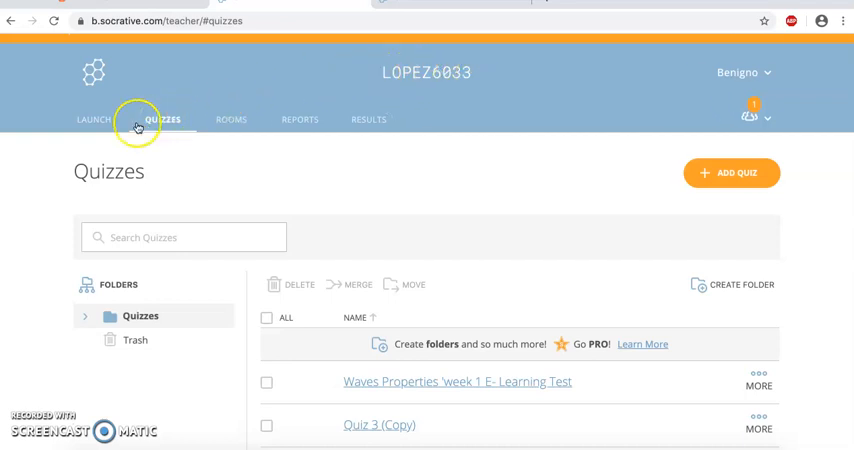
mouse_move(372, 184)
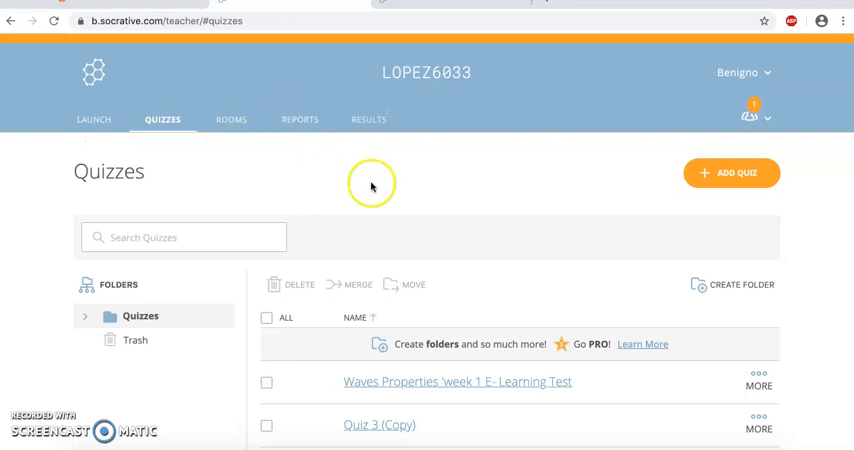
scroll(down, 3)
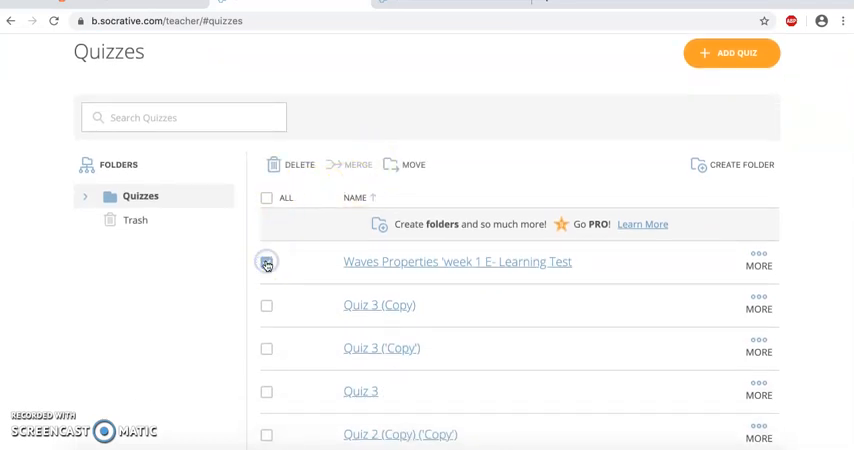
click(266, 262)
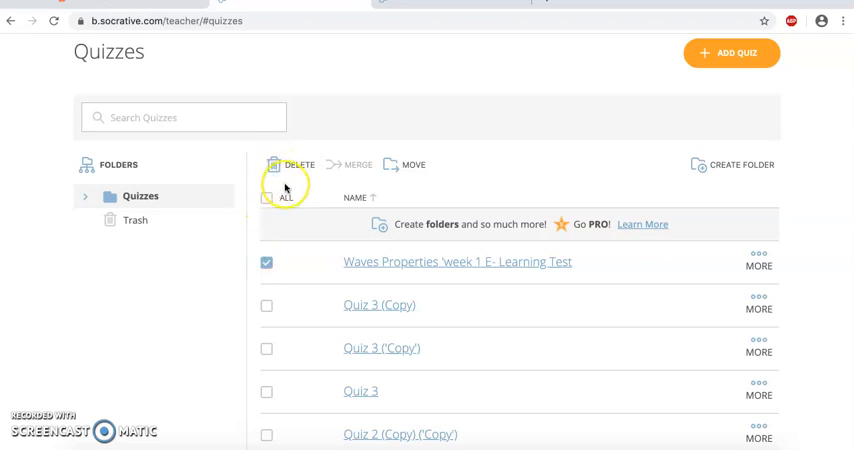